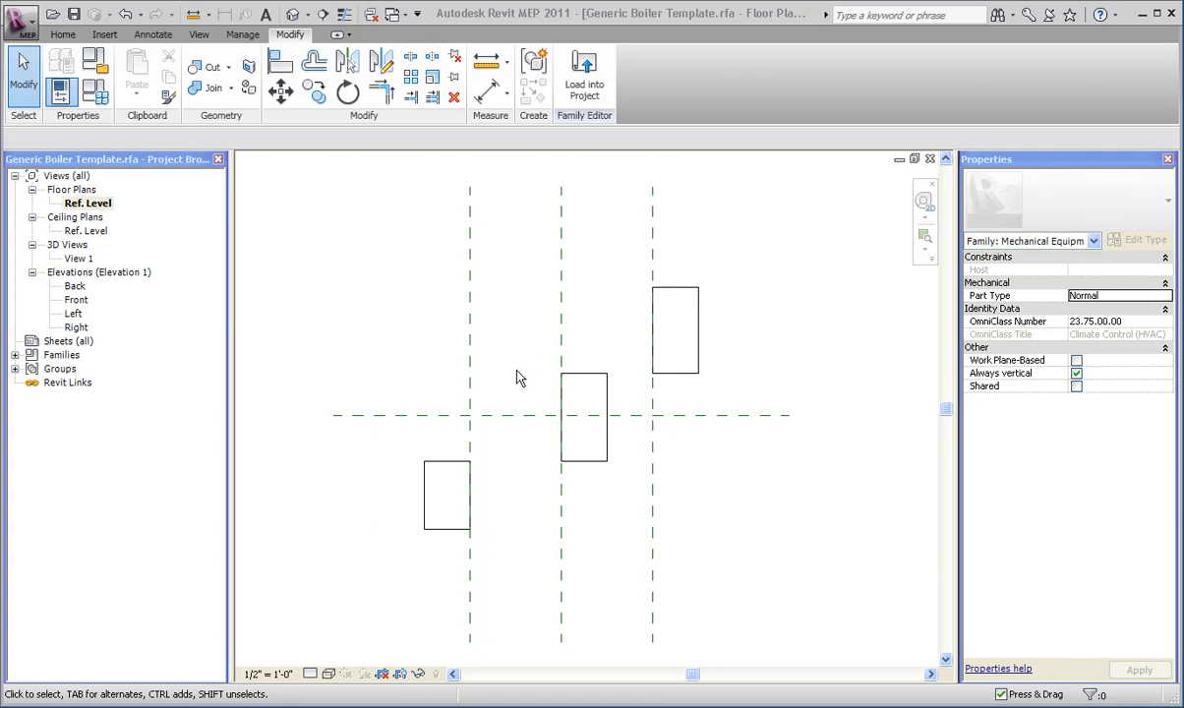
mouse_move(659, 400)
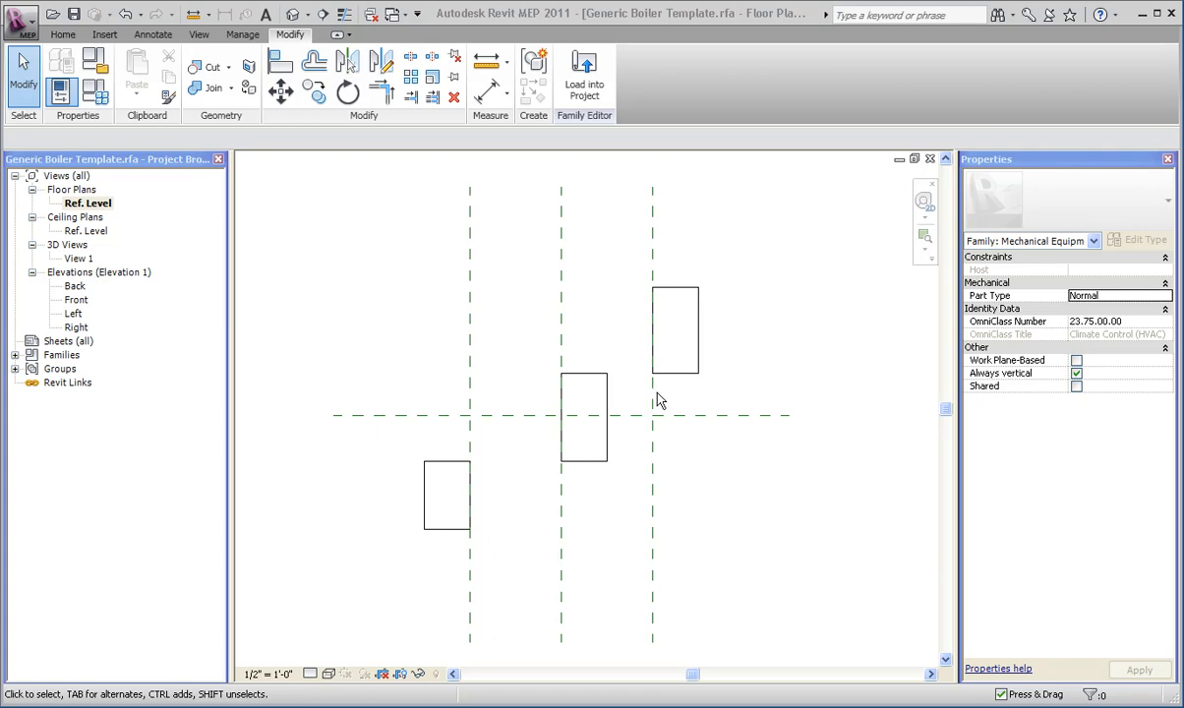
mouse_move(674, 404)
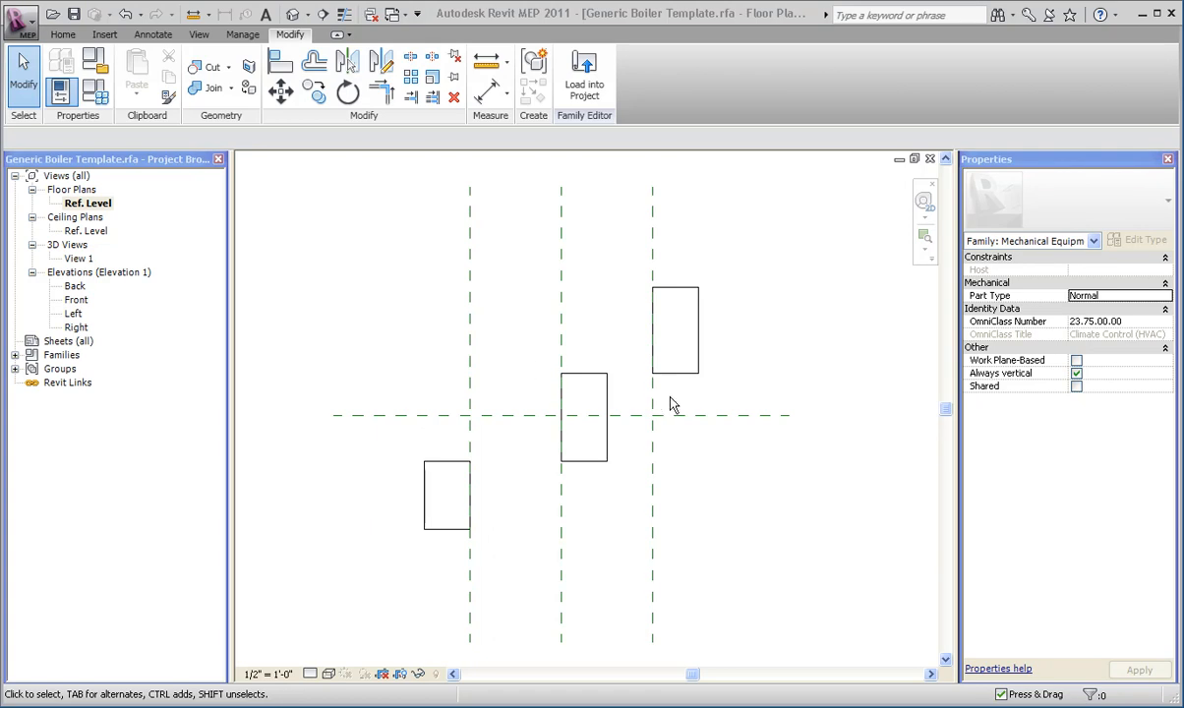
mouse_move(661, 401)
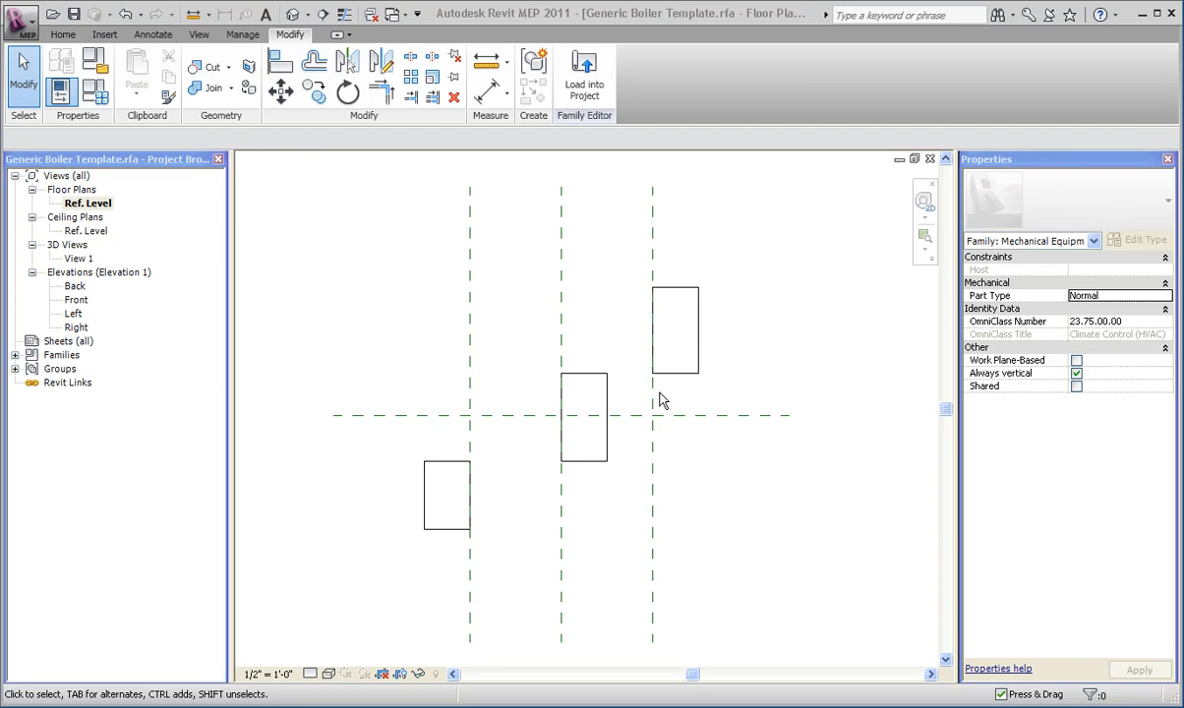
mouse_move(662, 408)
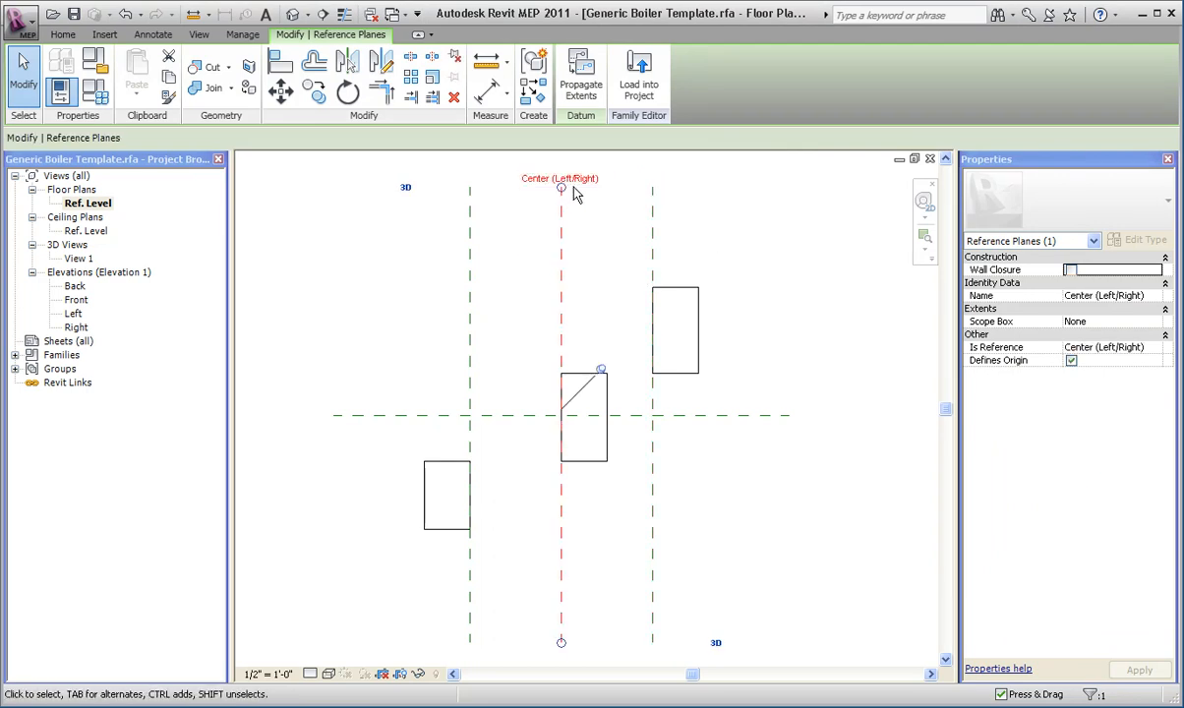
Inspect the Right and Center reference planes by selecting them
click(470, 256)
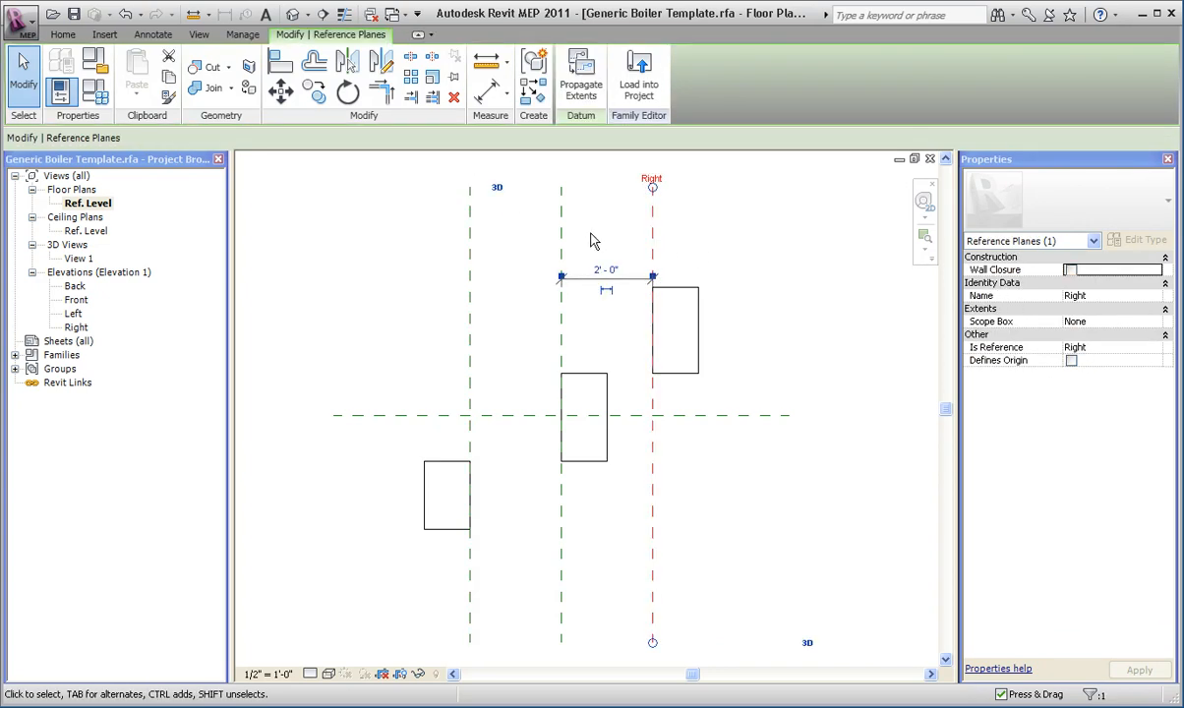
mouse_move(575, 233)
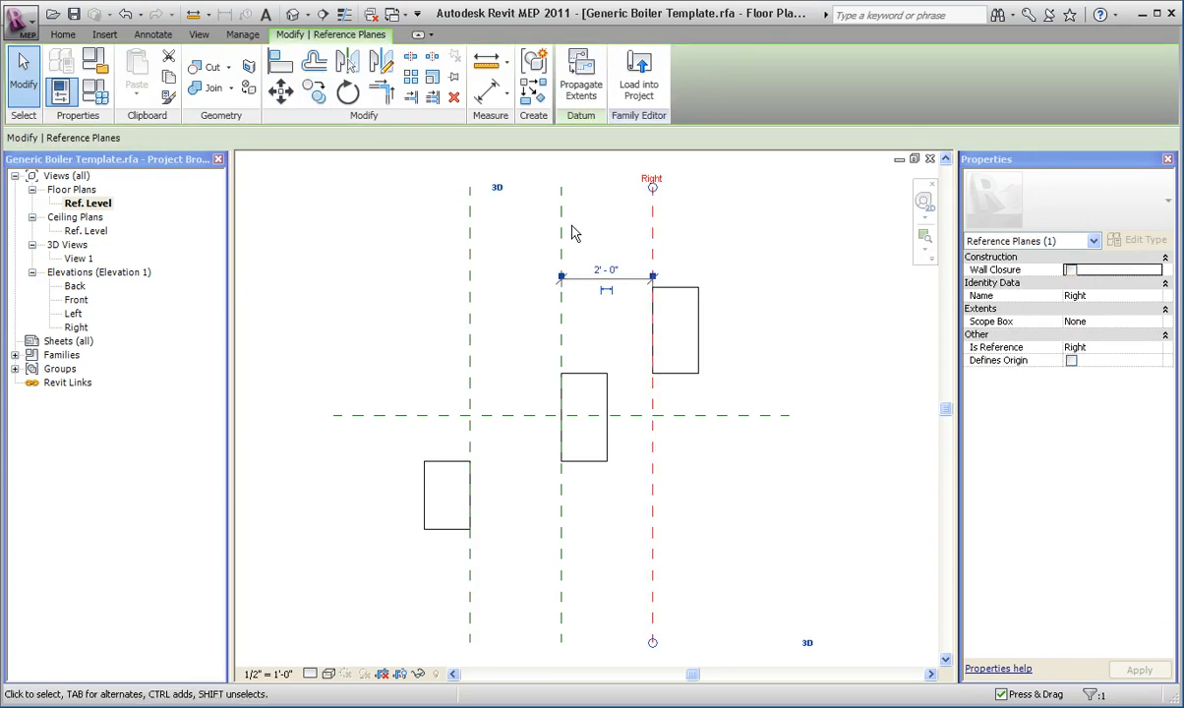
click(560, 413)
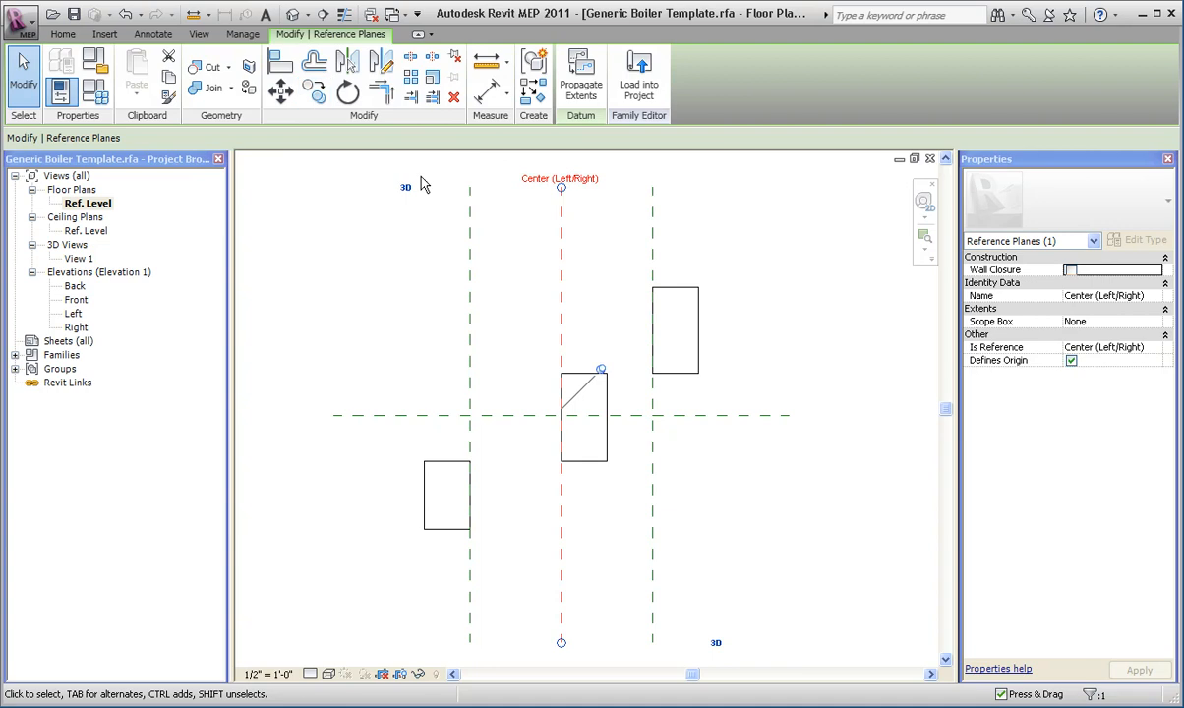
mouse_move(314, 91)
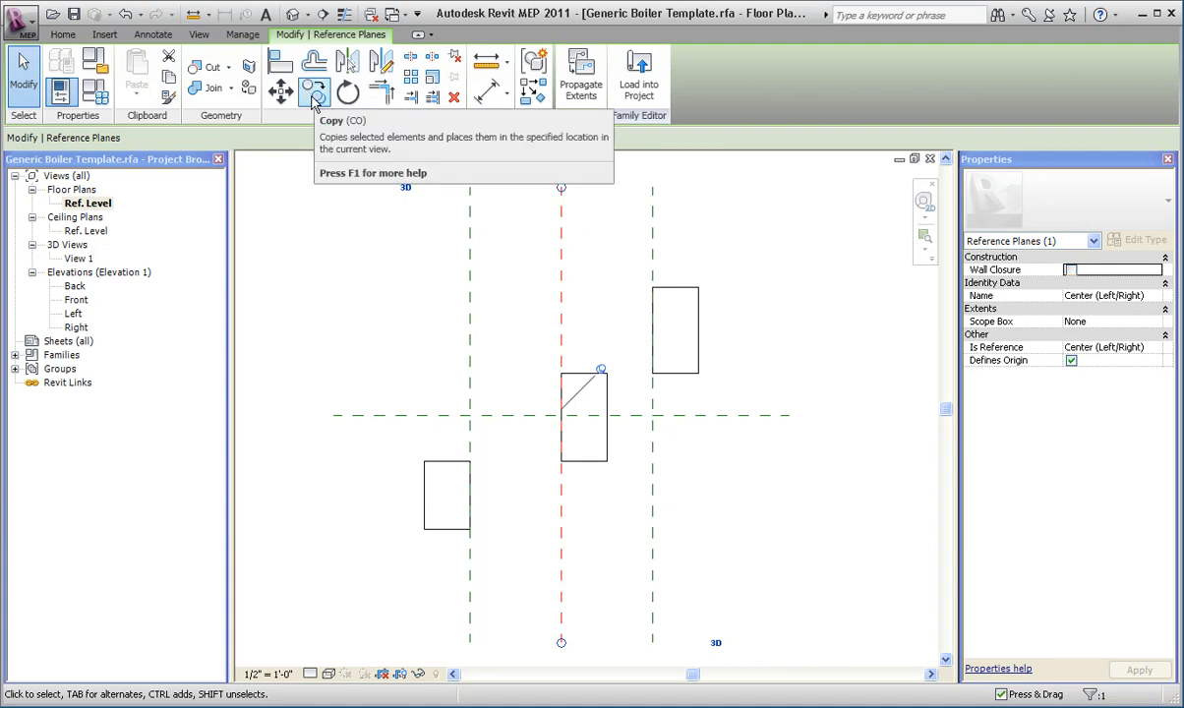
mouse_move(383, 207)
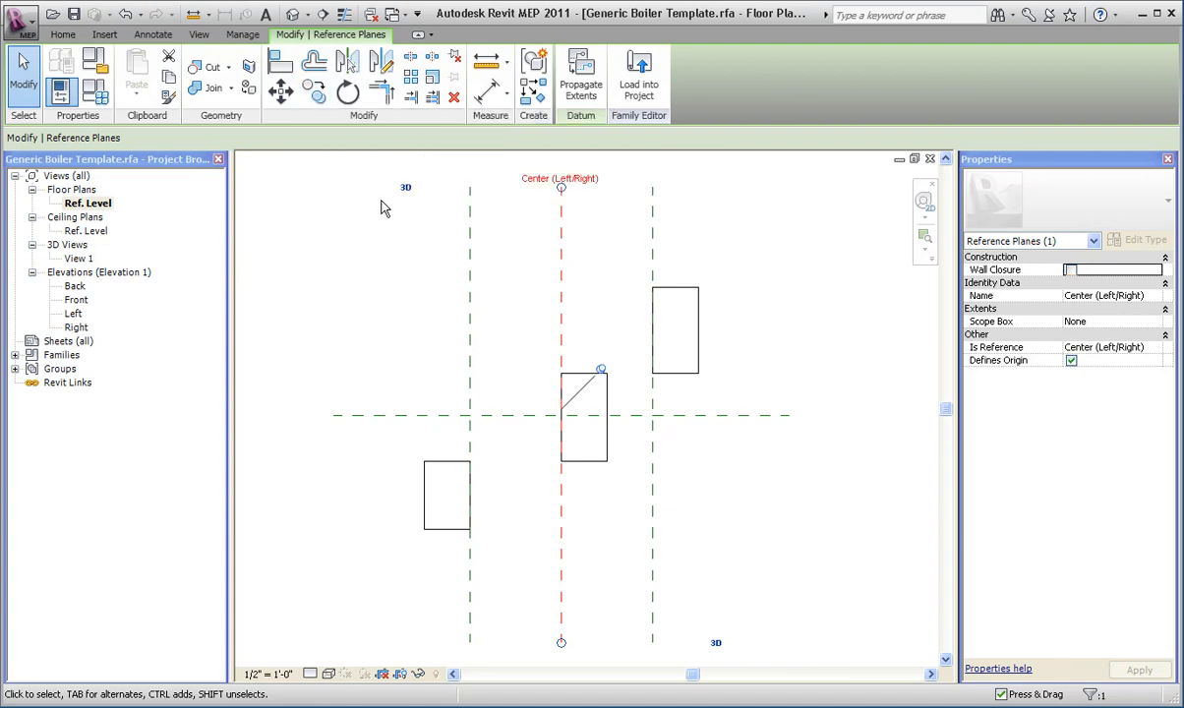
mouse_move(315, 91)
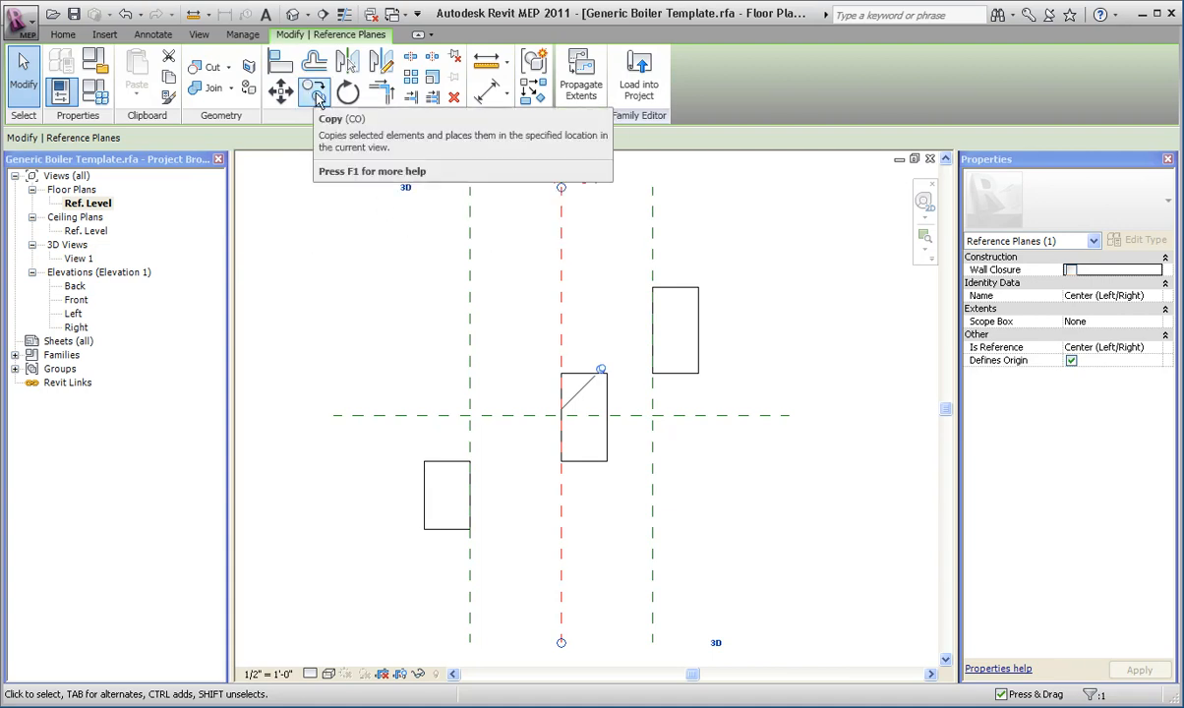
mouse_move(594, 256)
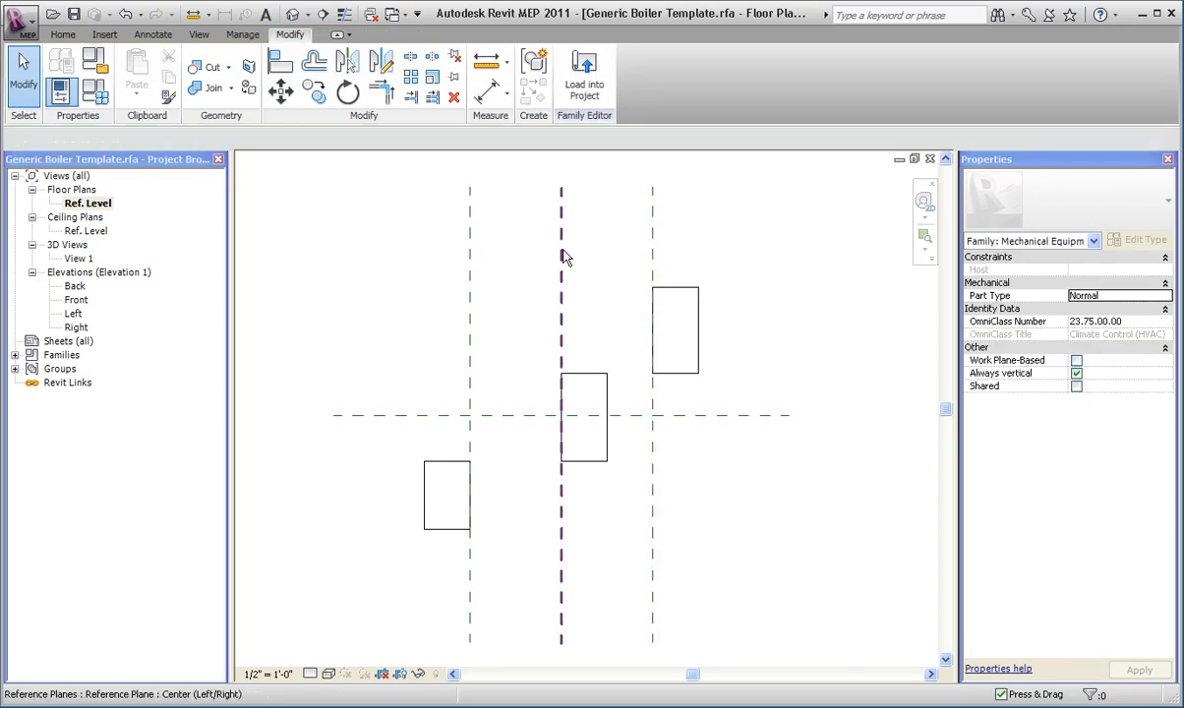
click(652, 246)
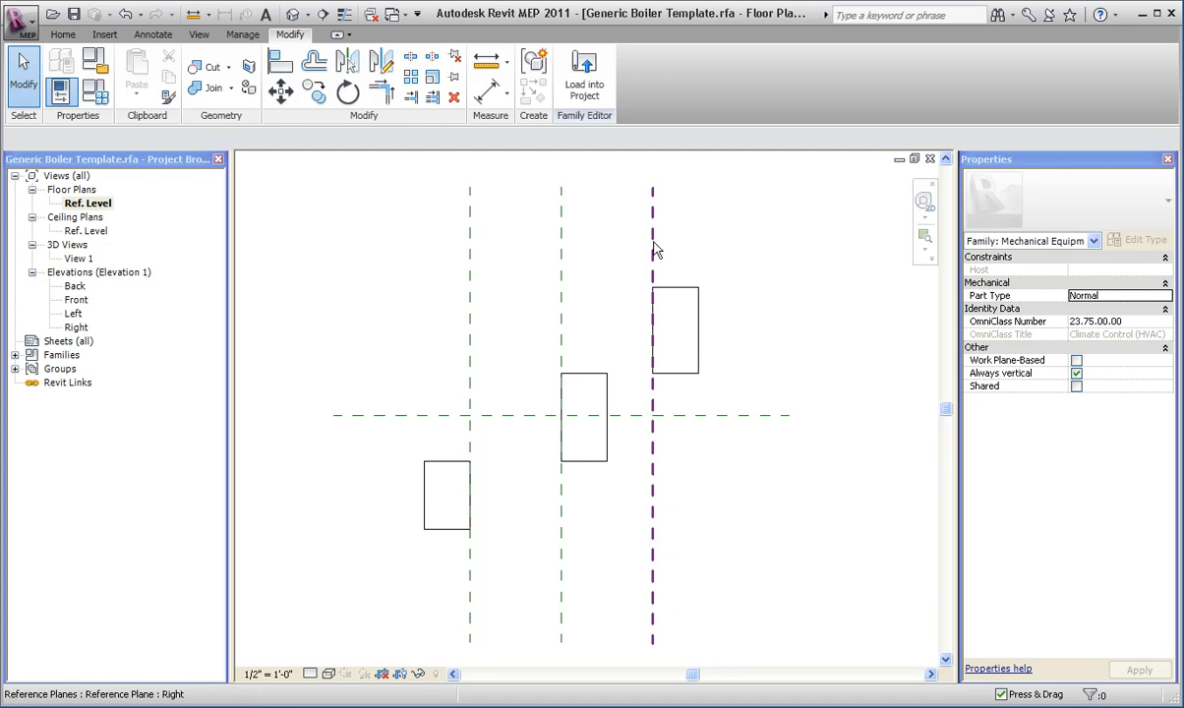
click(470, 275)
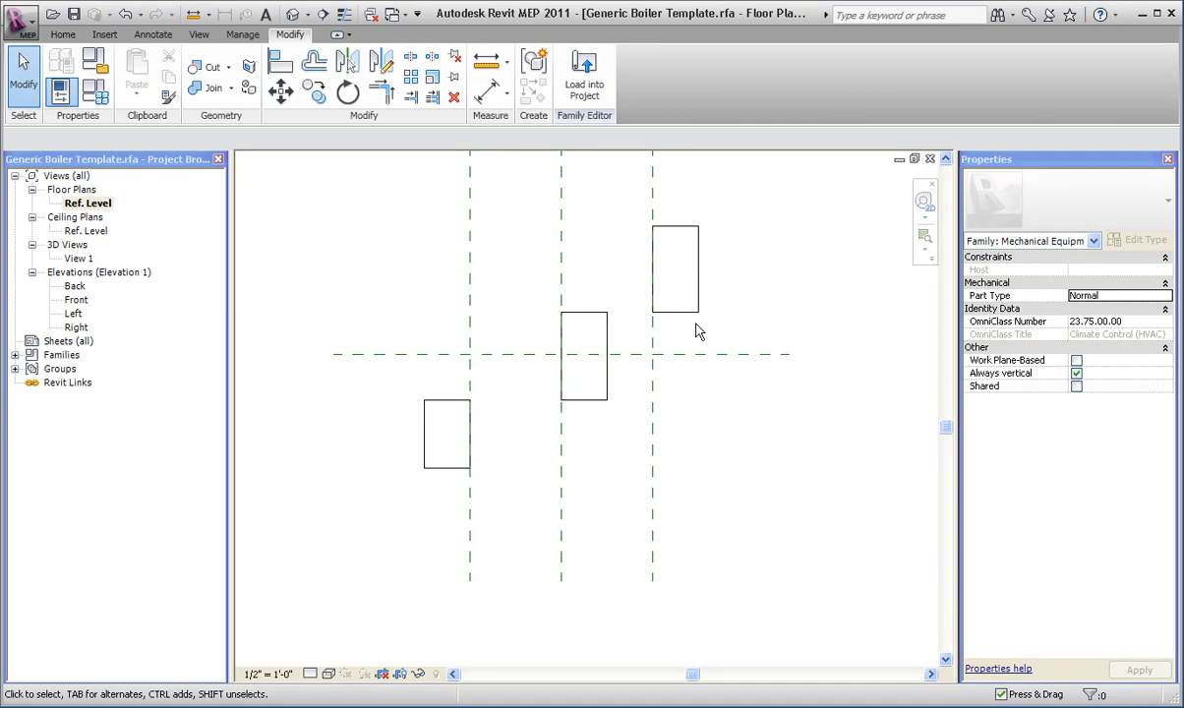
Select the extrusions hosted on the Right and Left reference planes
click(676, 268)
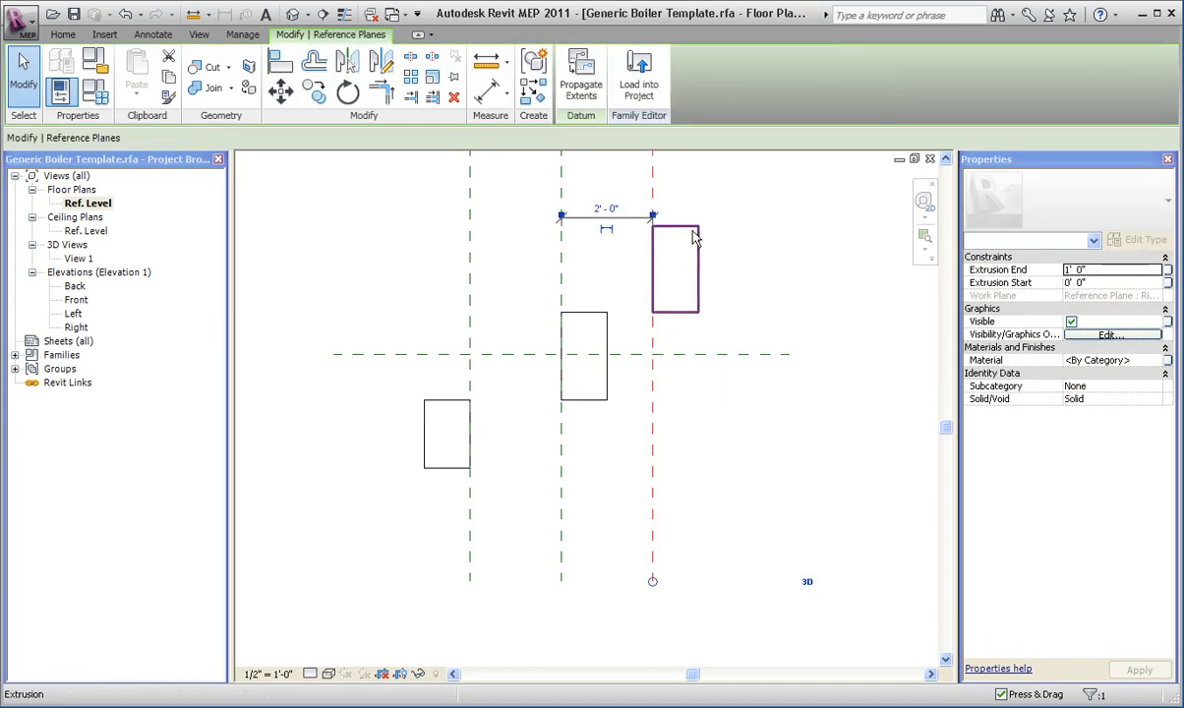
click(674, 271)
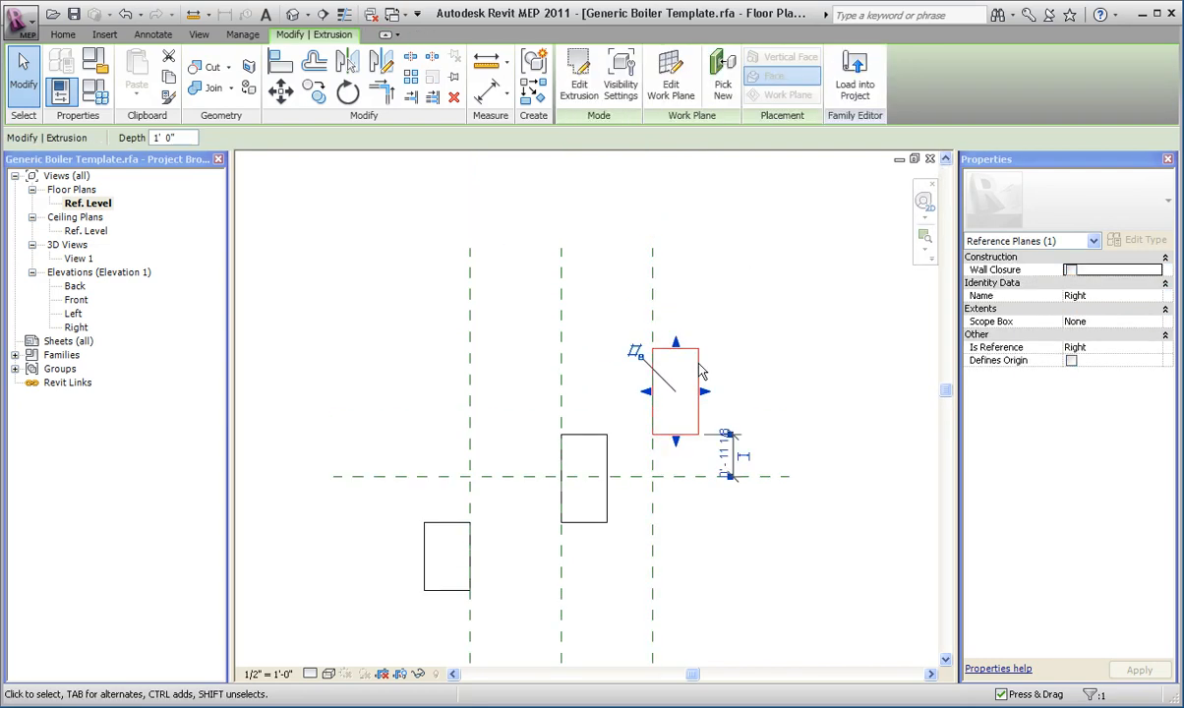
click(673, 393)
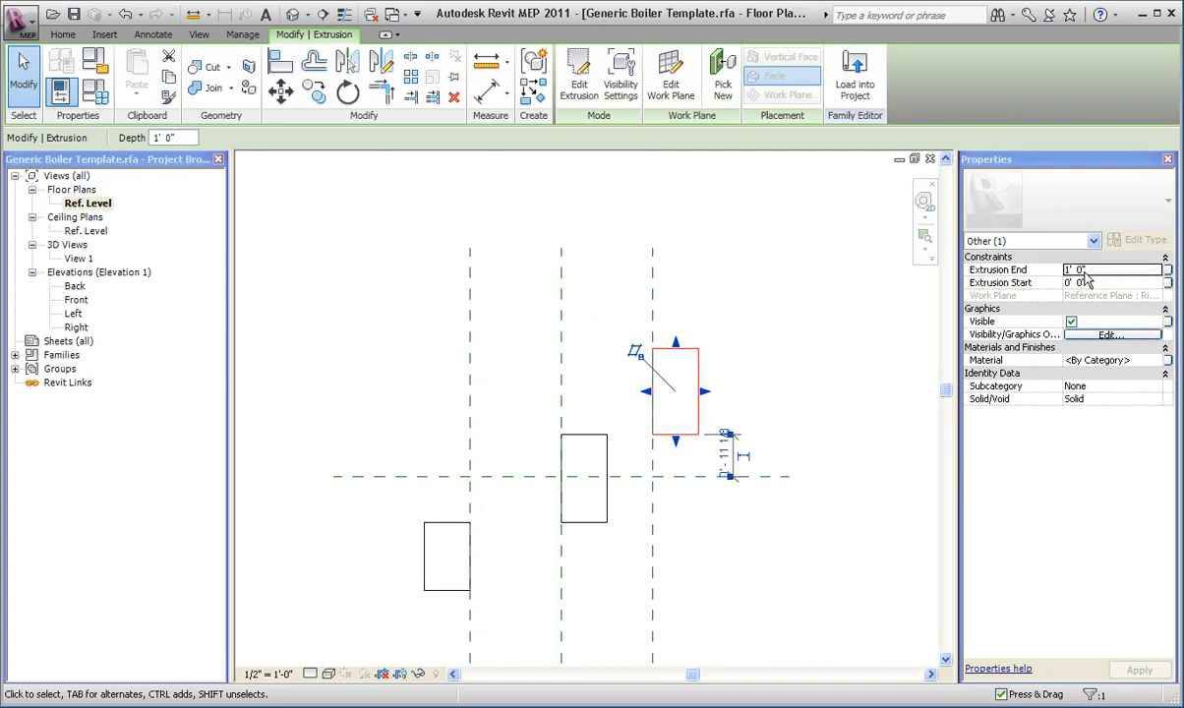
click(470, 379)
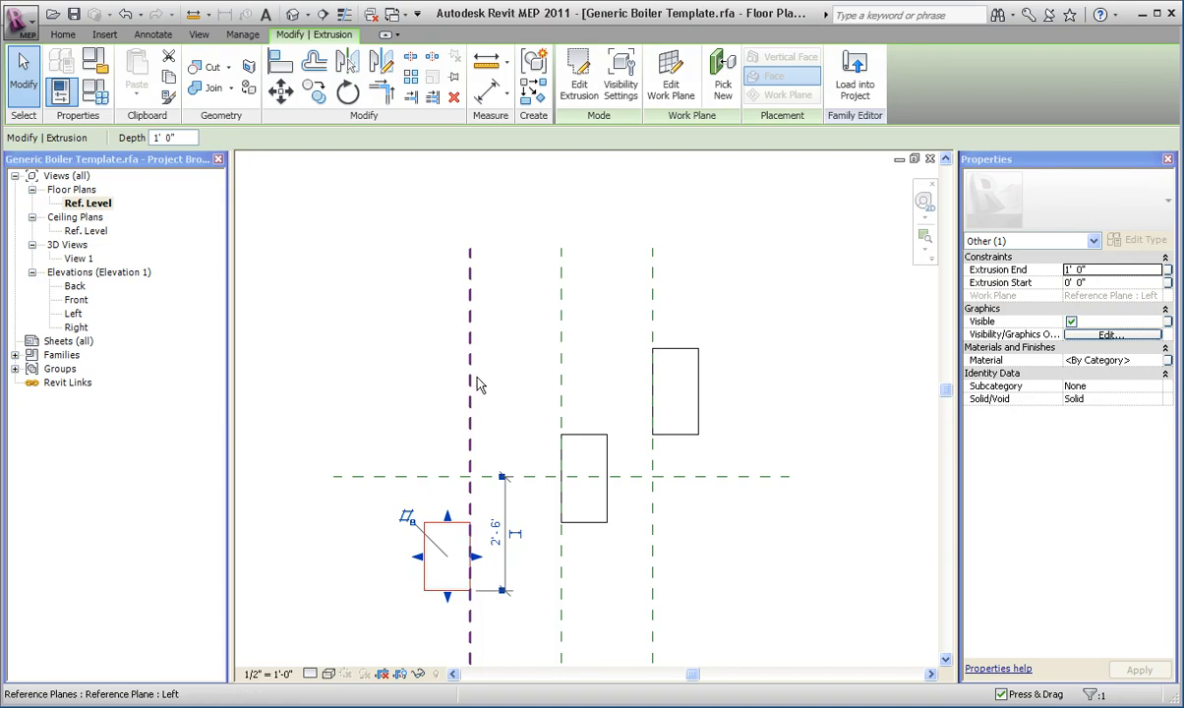
click(469, 384)
text(custom)
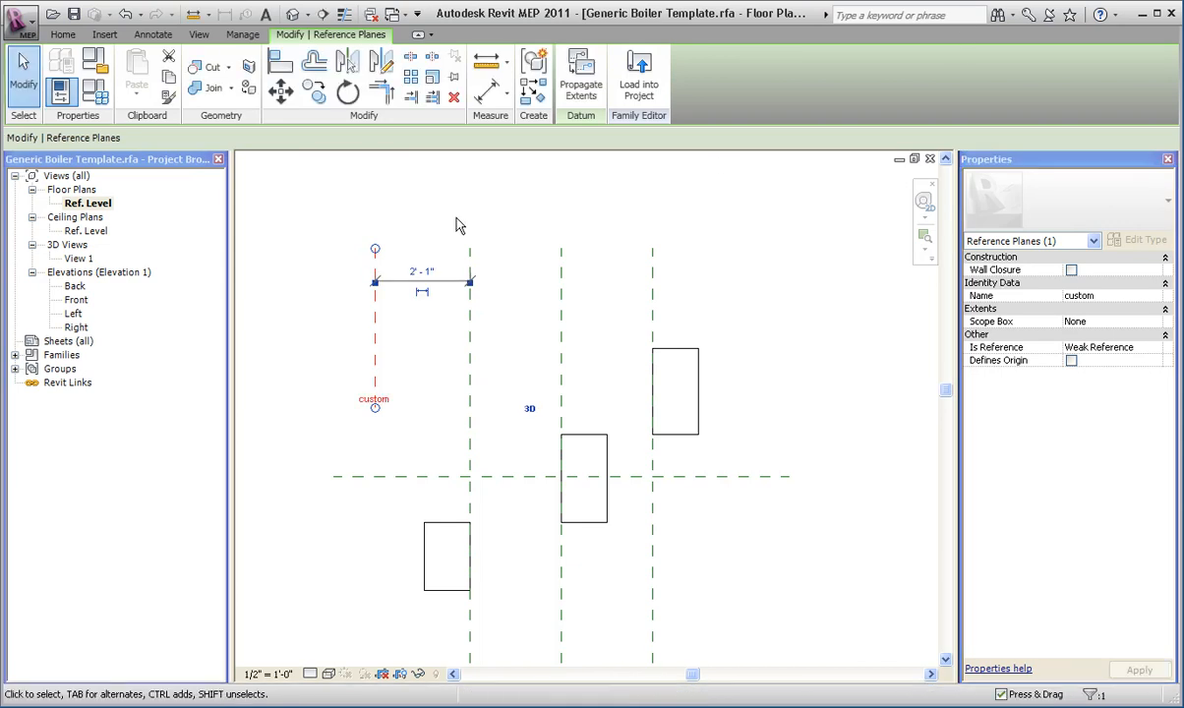
Rehost the Right-plane extrusion onto the custom reference plane
click(673, 391)
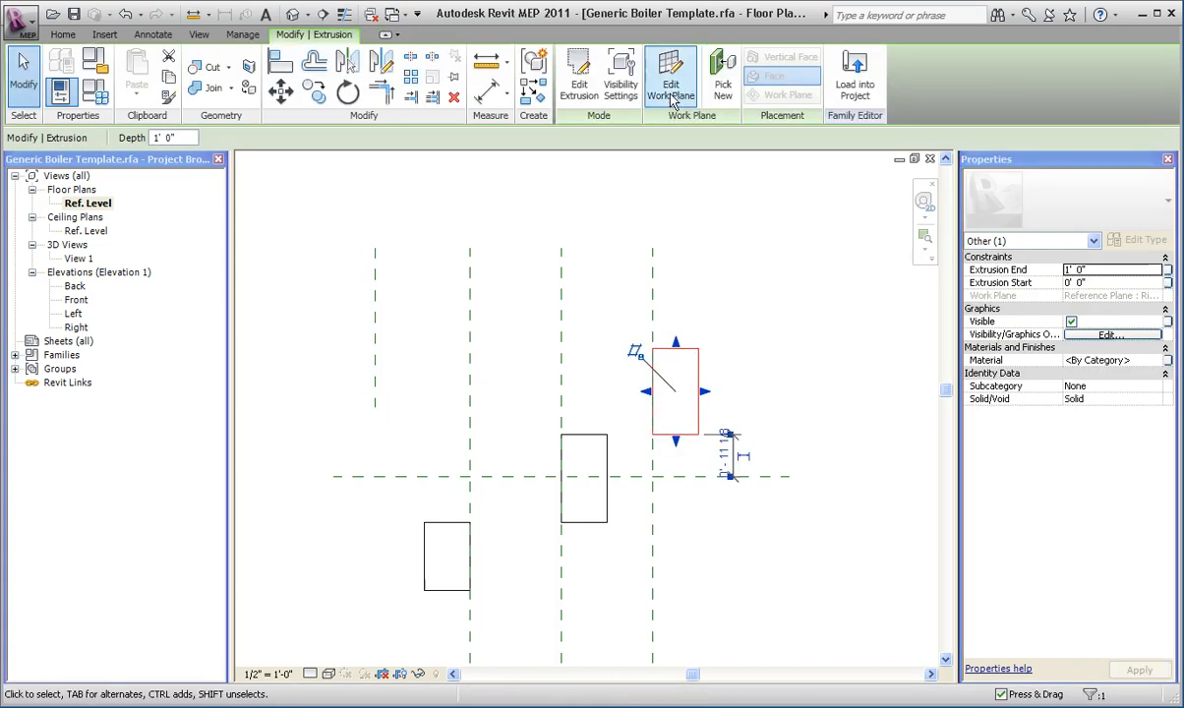
click(672, 79)
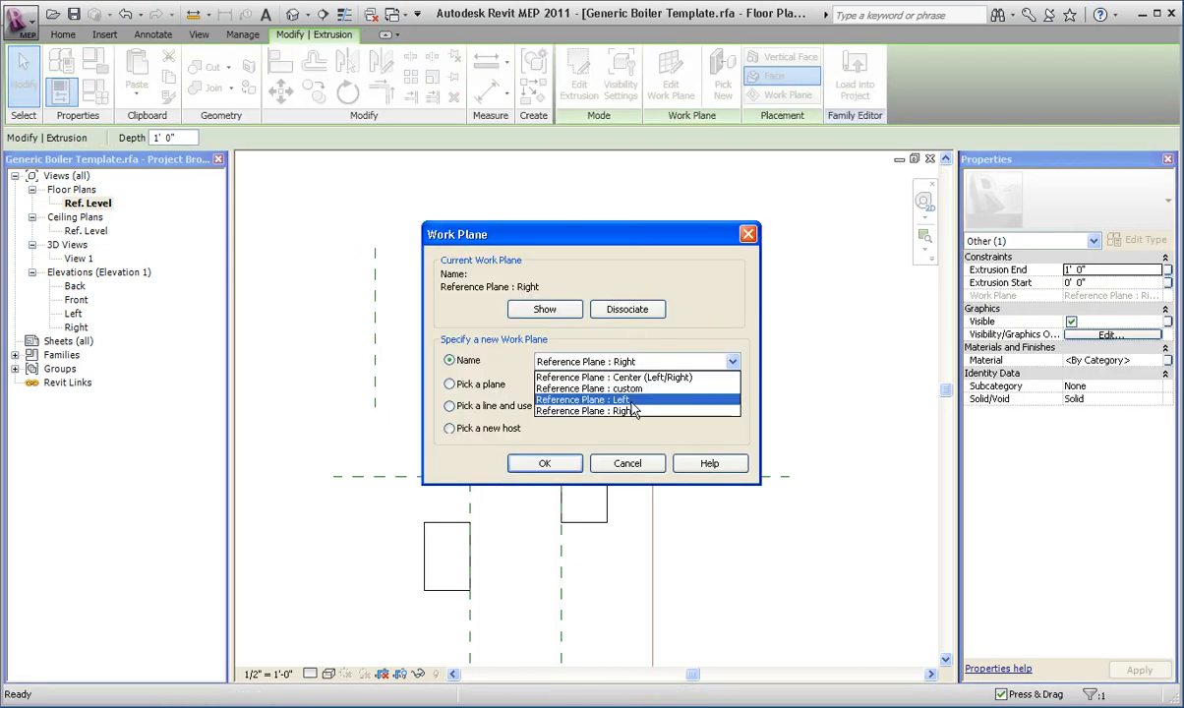
click(544, 463)
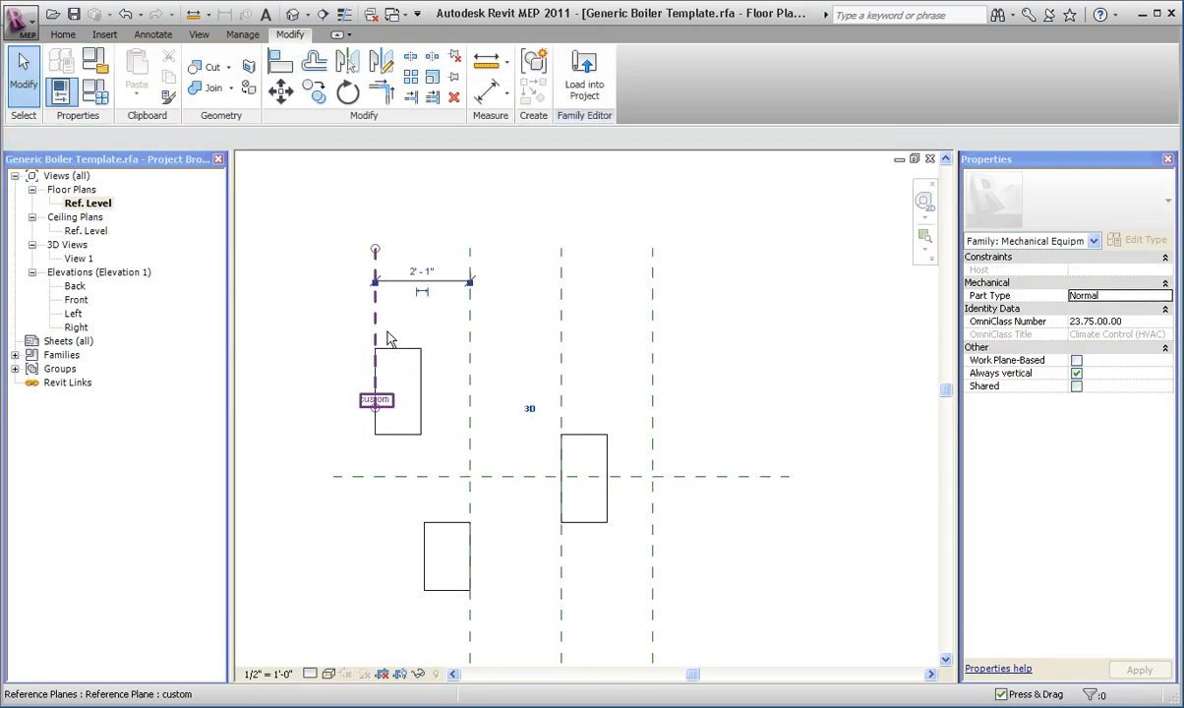
click(397, 392)
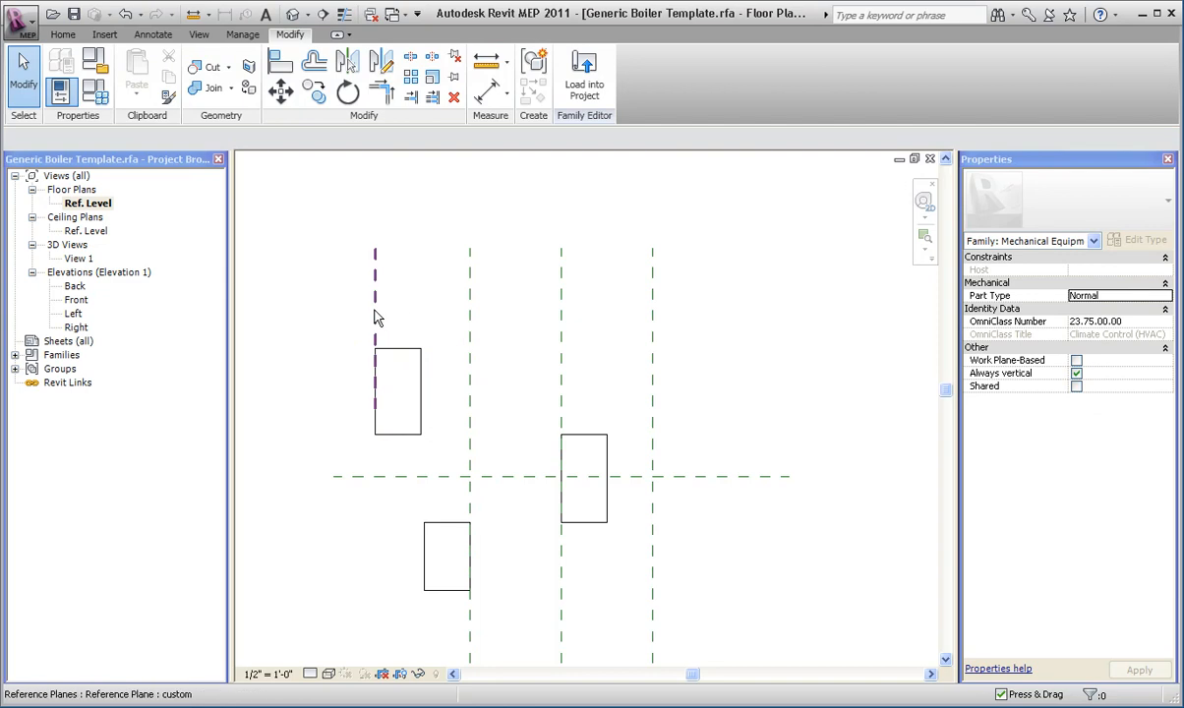
Check the custom and Left reference planes, then clear the selection
click(375, 305)
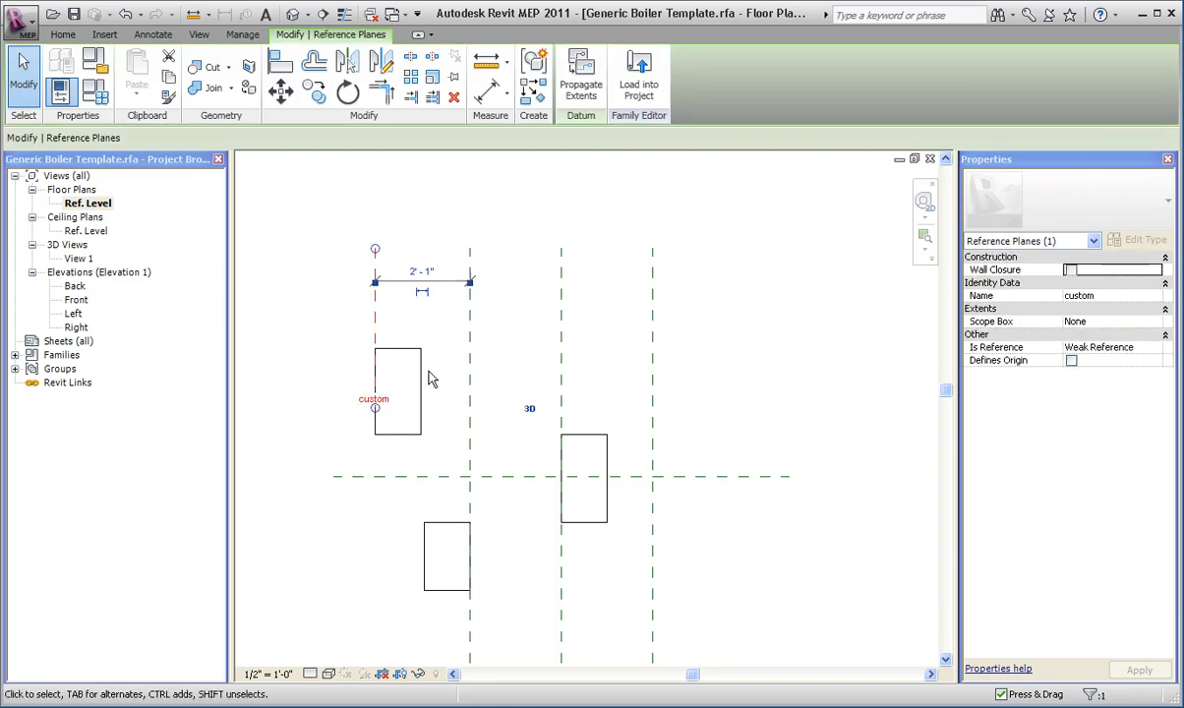
mouse_move(428, 351)
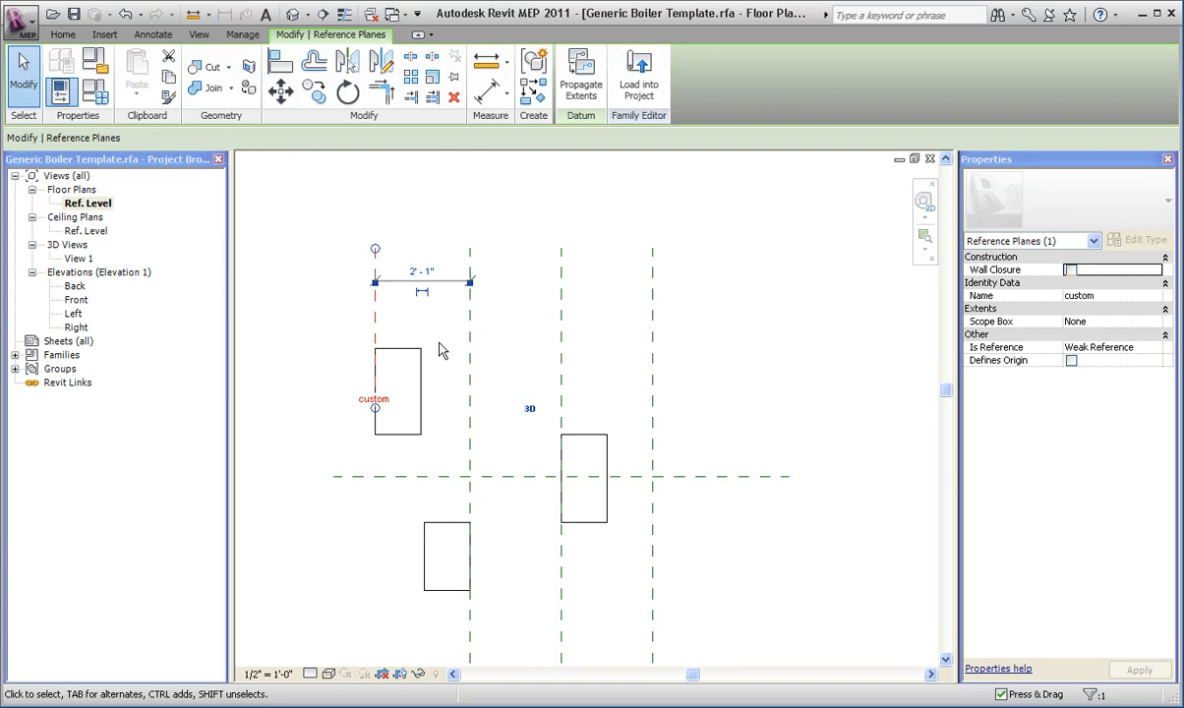
mouse_move(399, 335)
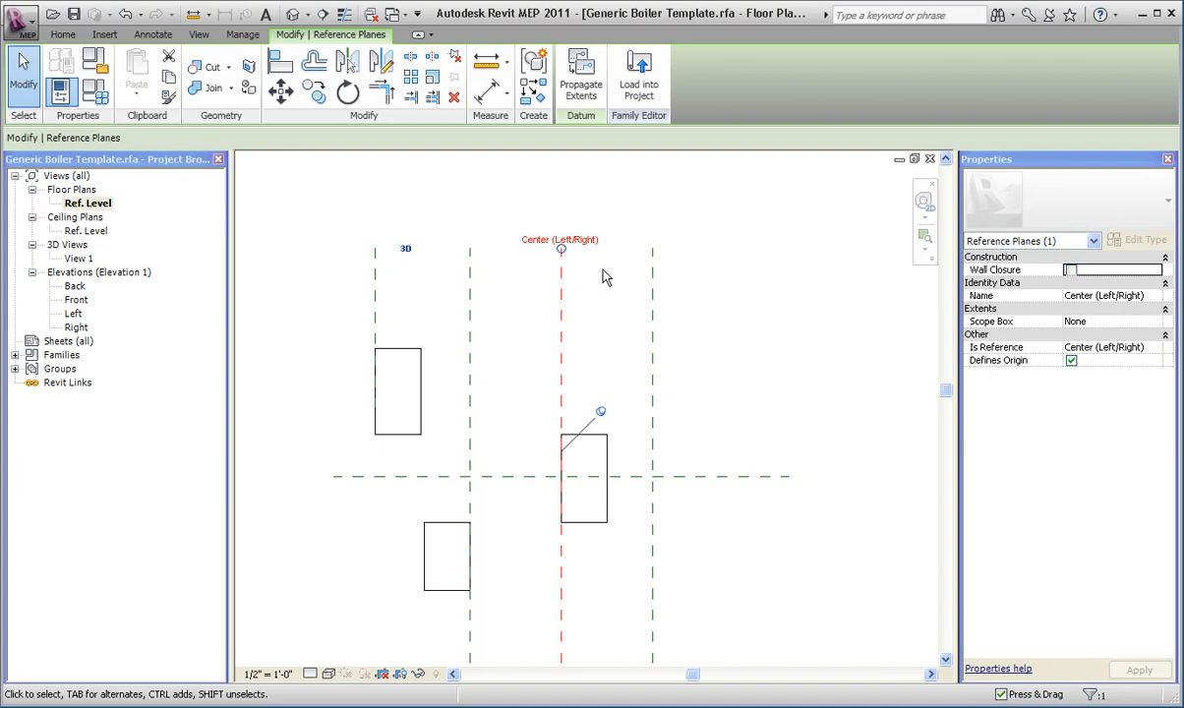
mouse_move(629, 288)
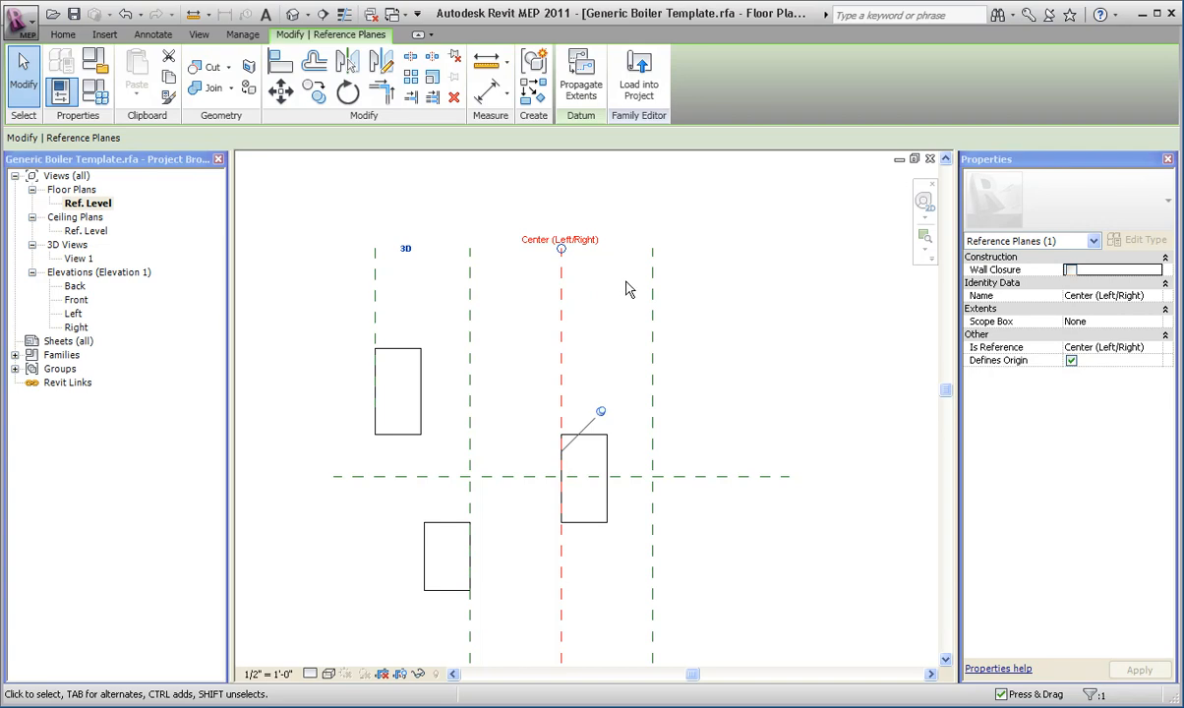
mouse_move(620, 297)
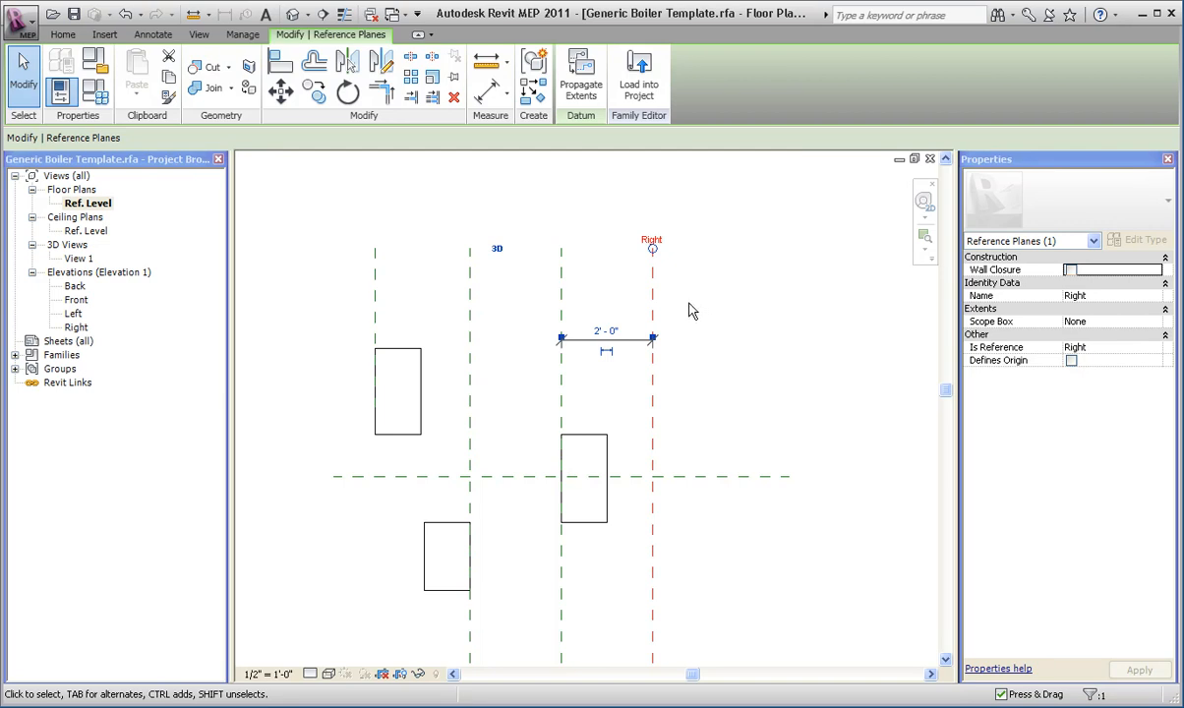
mouse_move(662, 285)
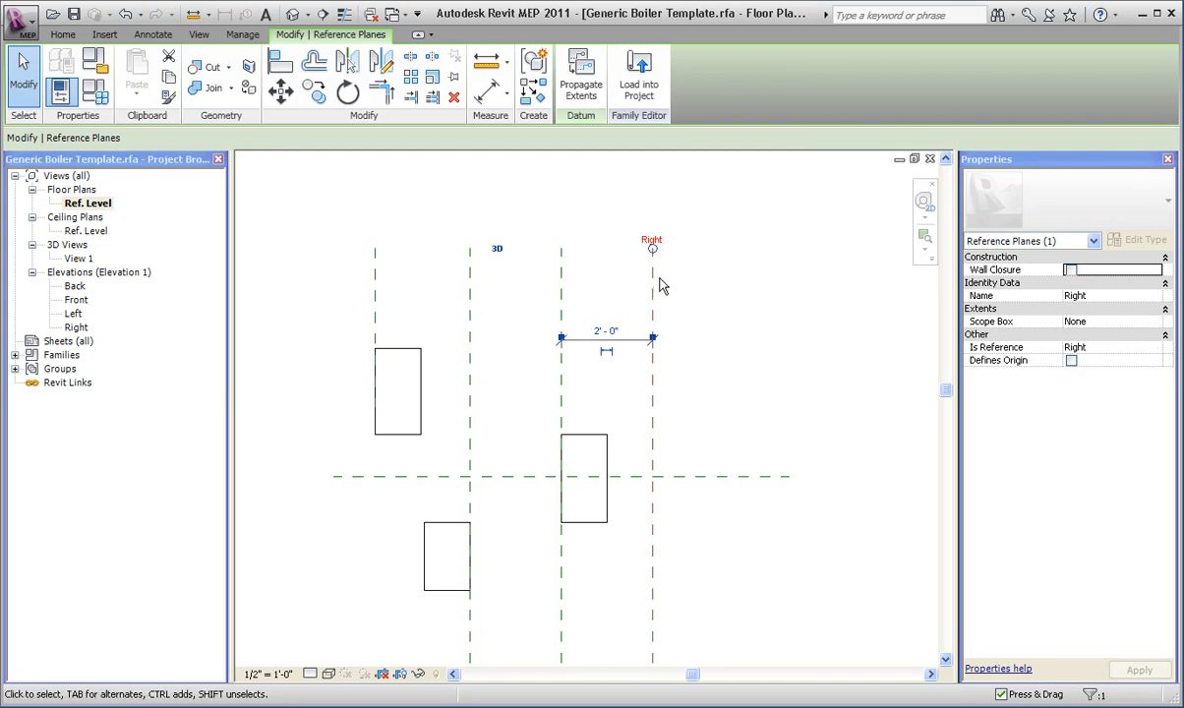
click(469, 296)
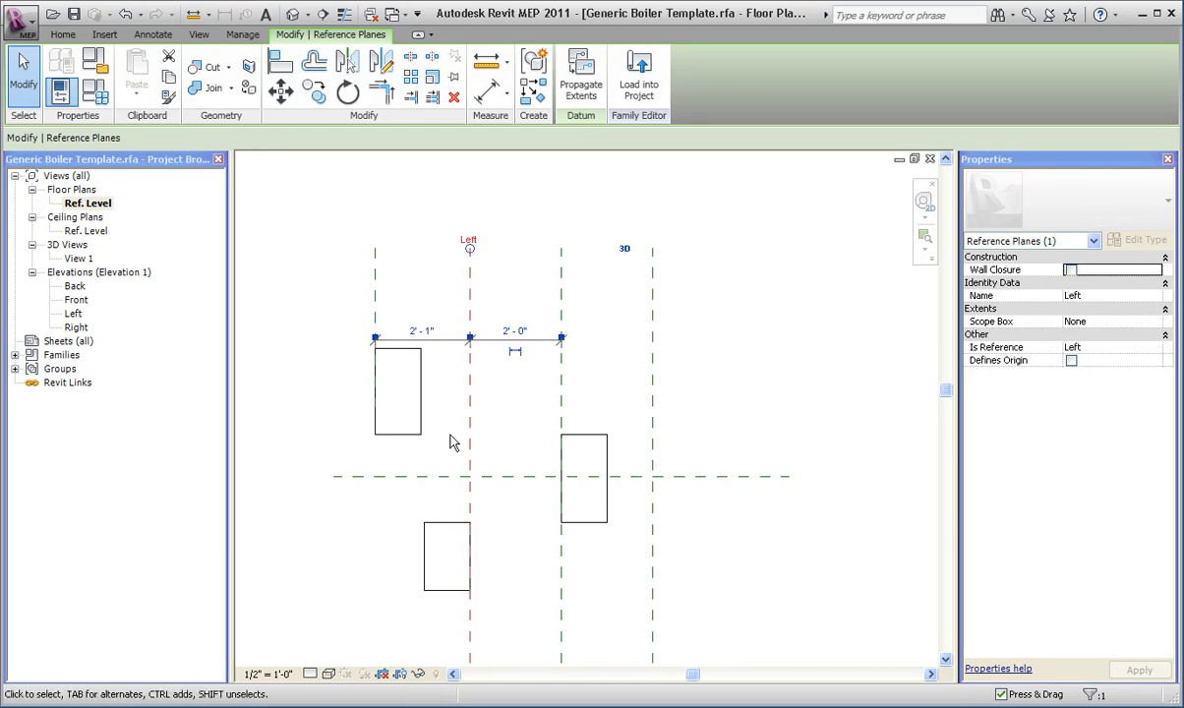
click(426, 279)
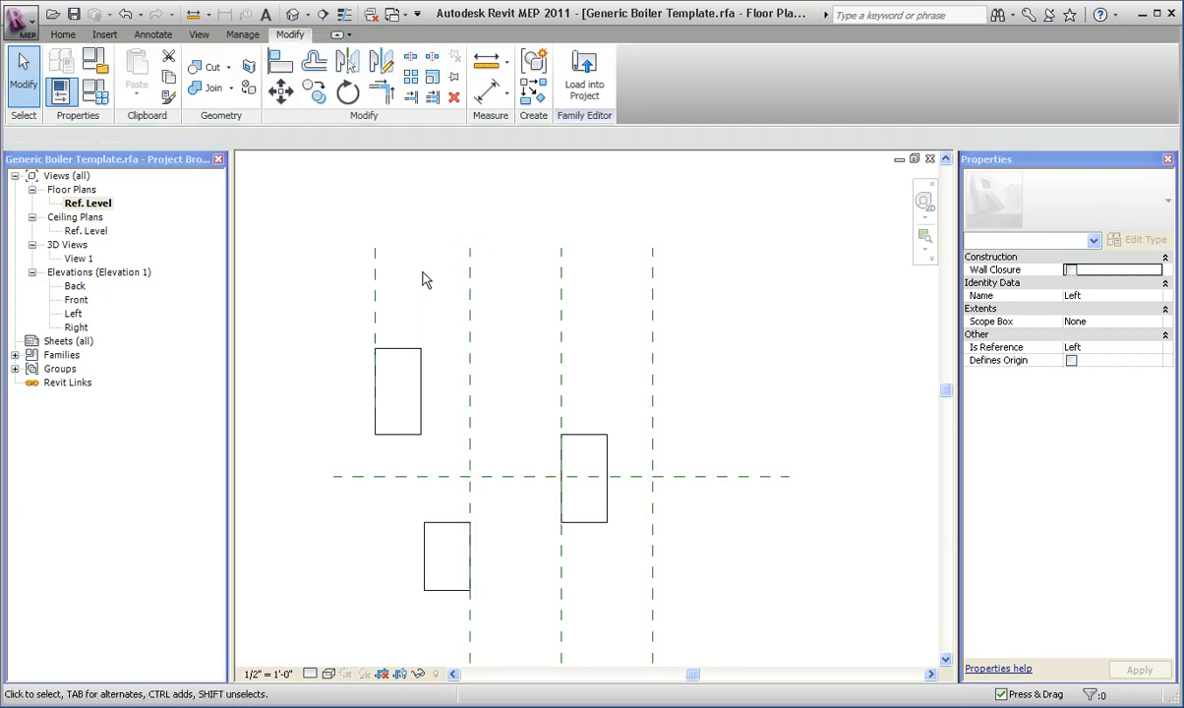
Rehost the upper-left extrusion onto Reference Plane : Right and delete the custom plane
click(397, 354)
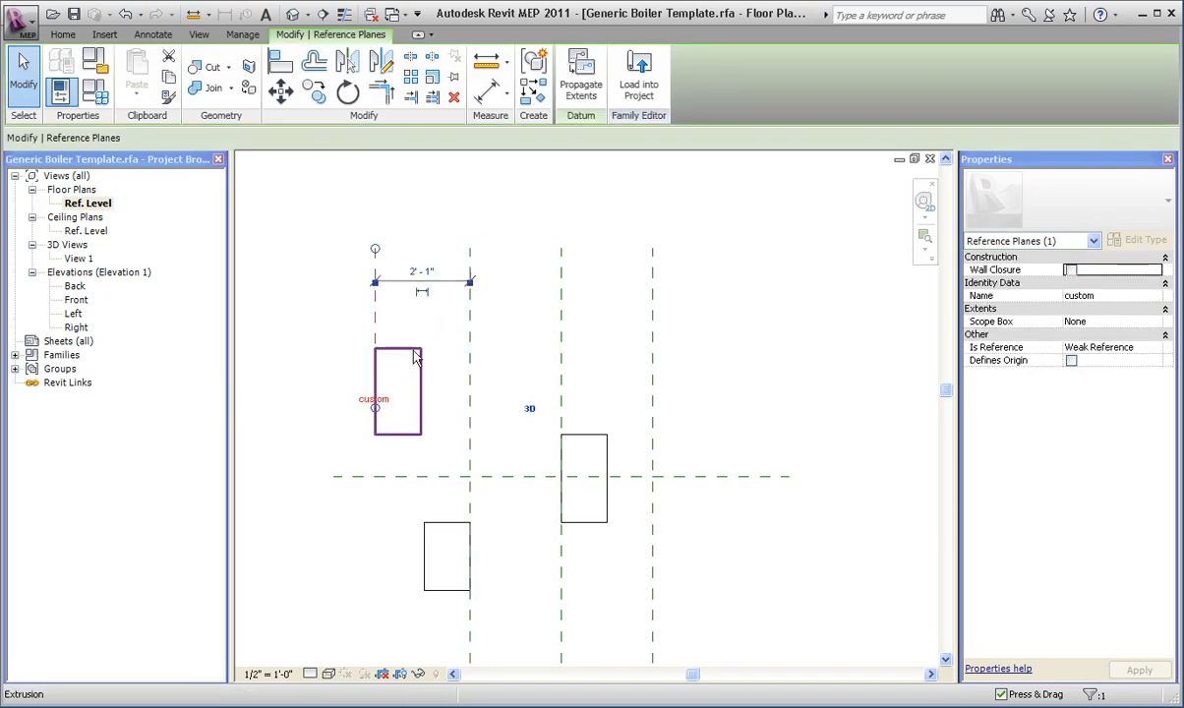
click(395, 392)
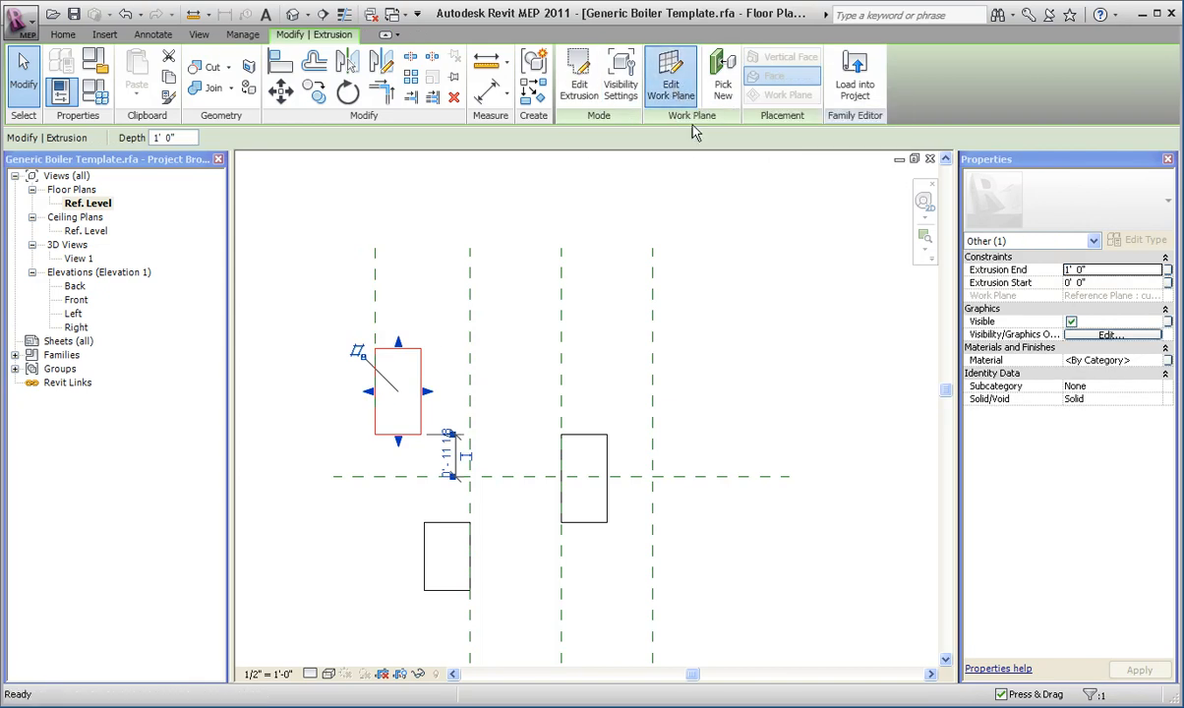
click(671, 74)
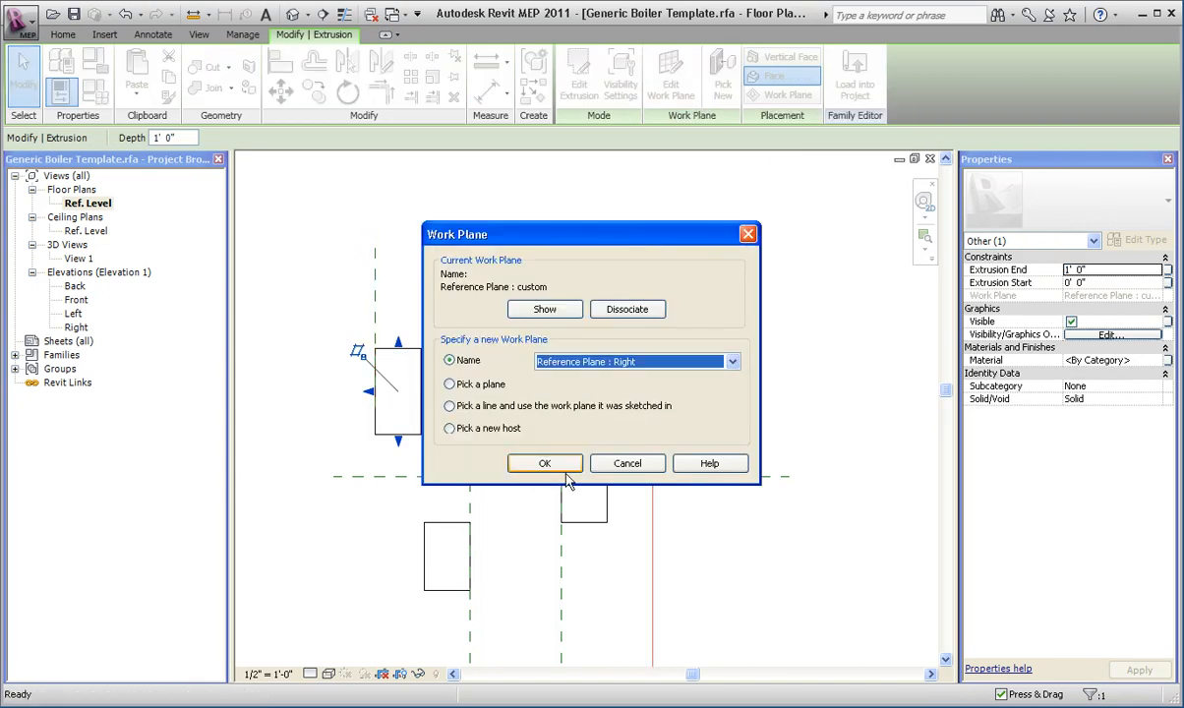
click(544, 464)
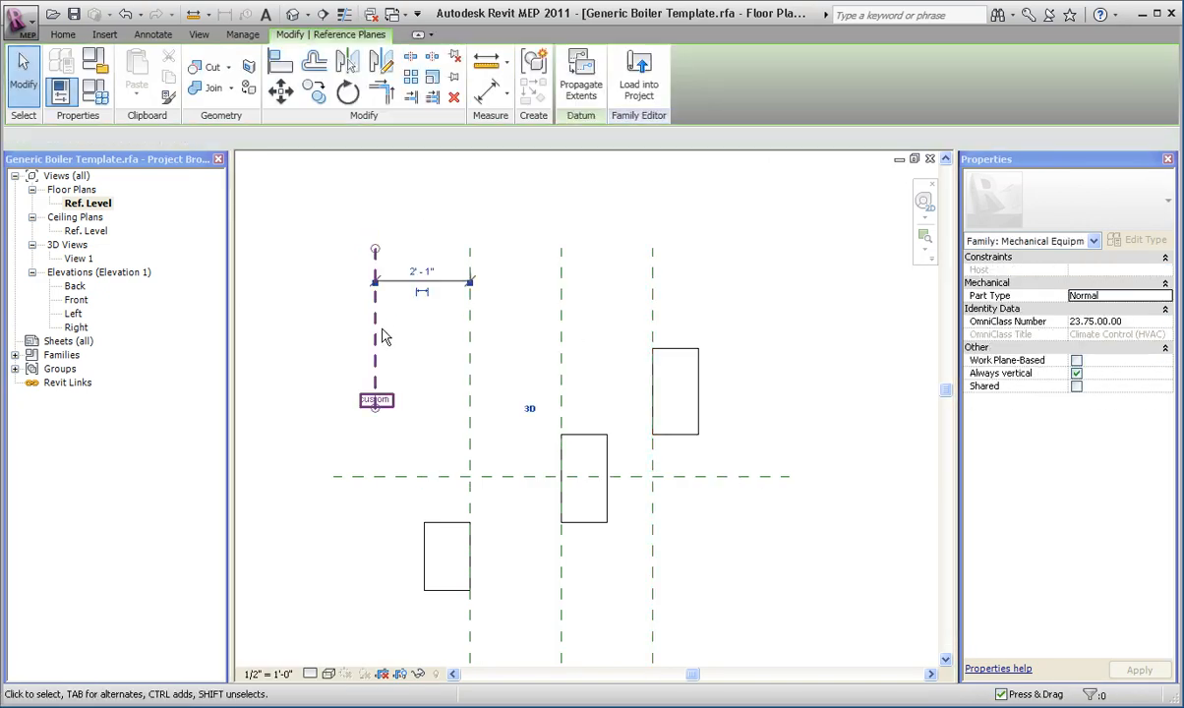
click(445, 555)
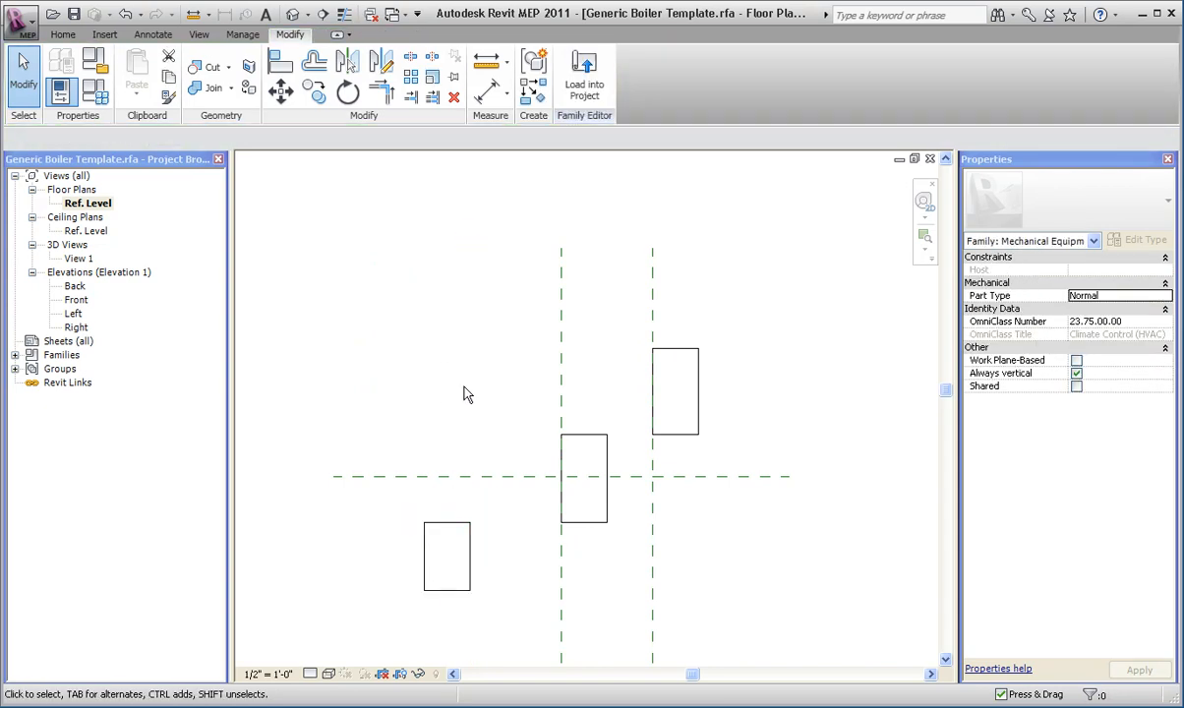
Rehost the lower-left extrusion onto Reference Plane : Left and confirm its new host
click(560, 364)
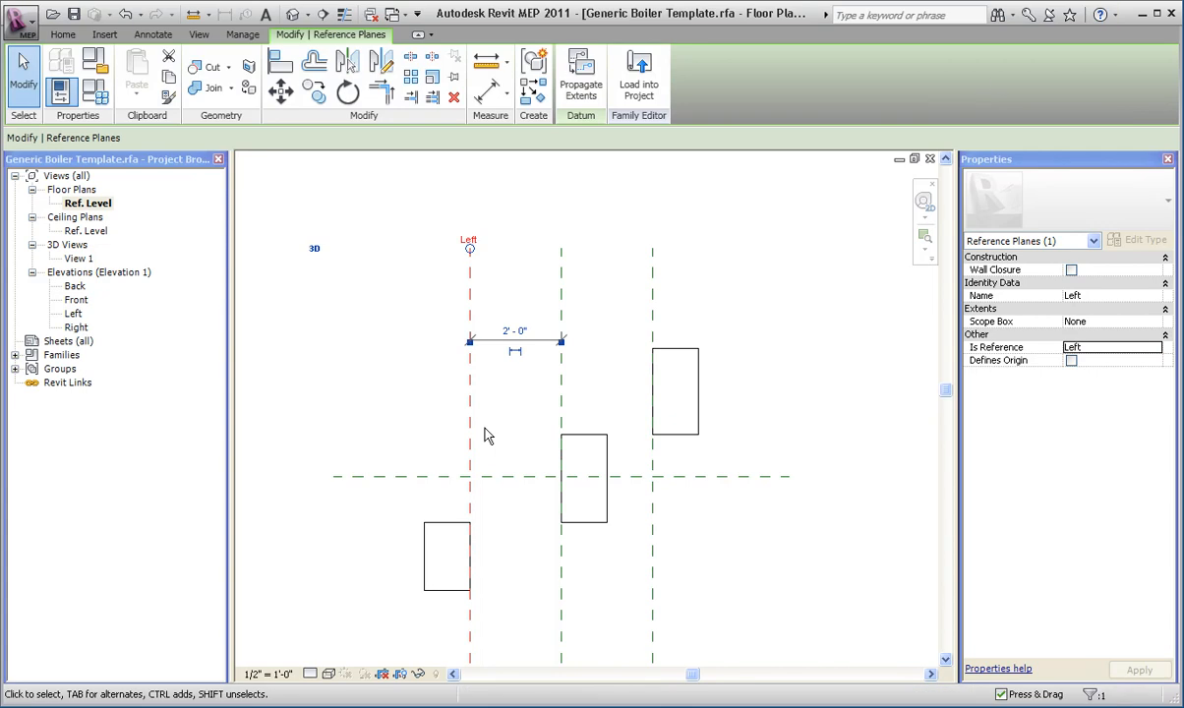
click(446, 557)
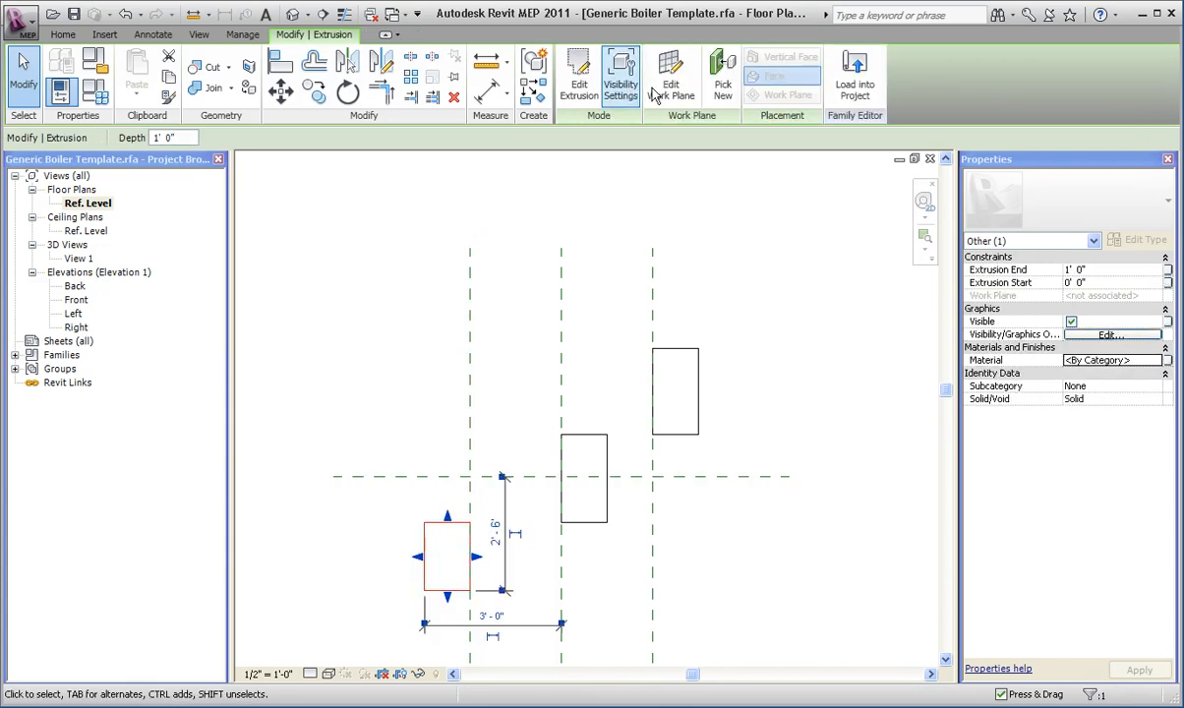
click(673, 78)
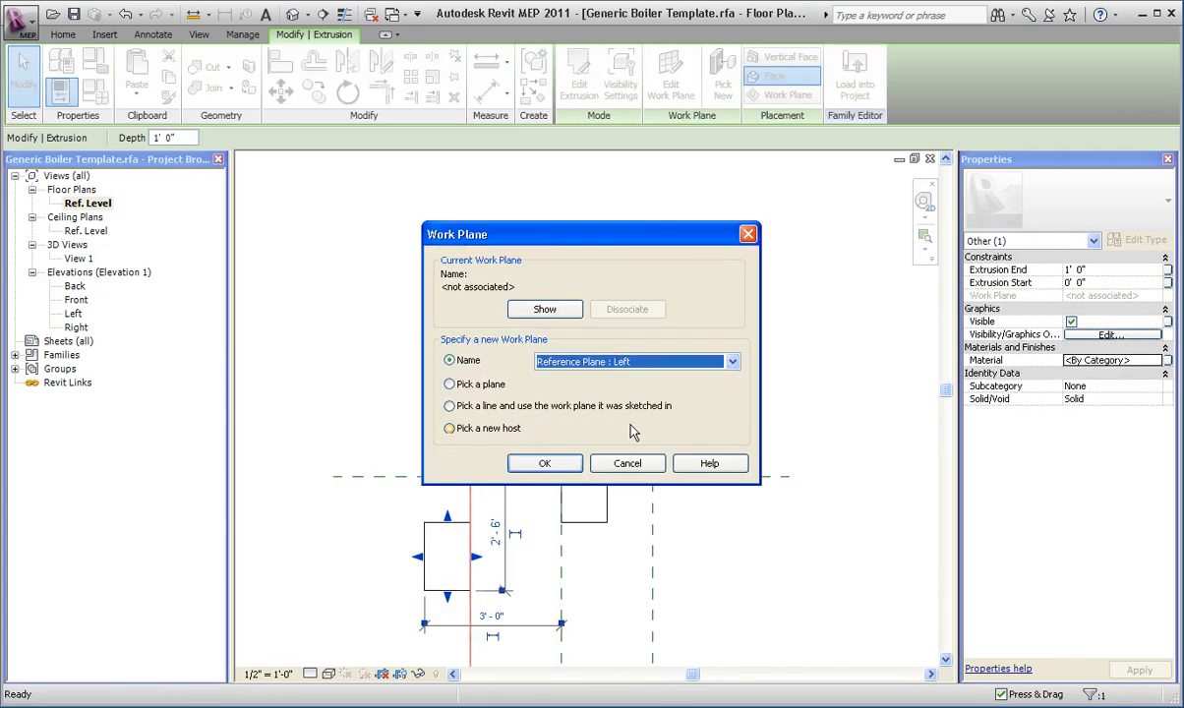
click(544, 463)
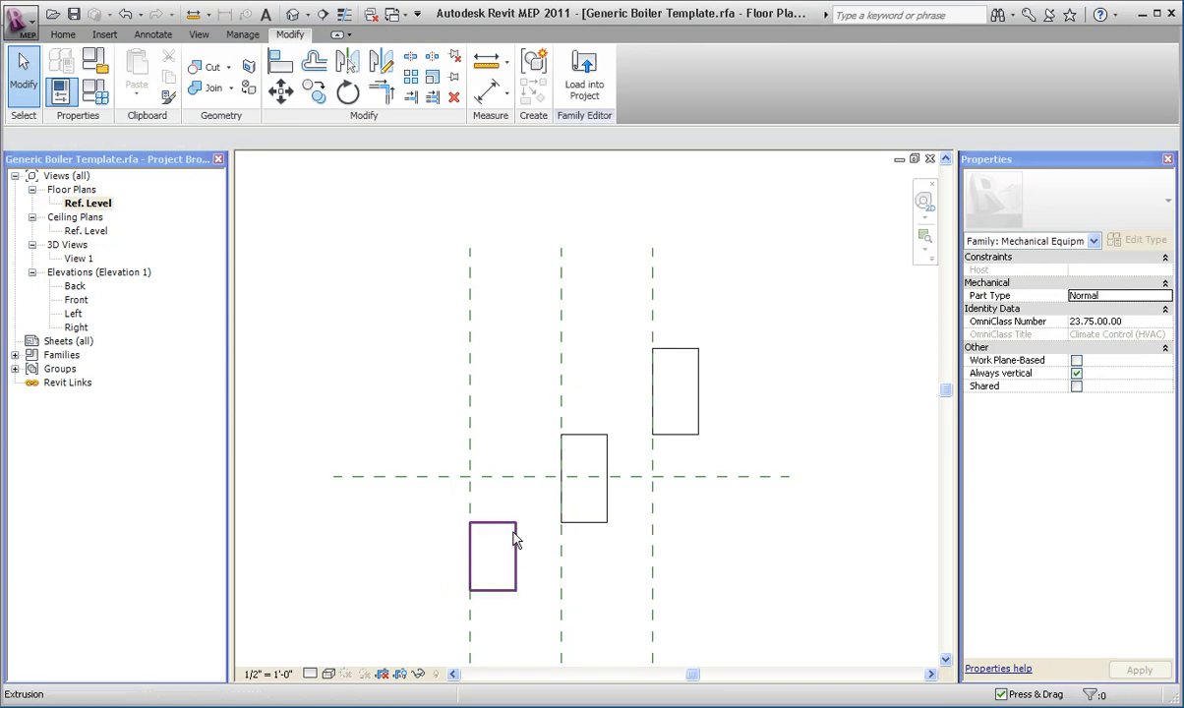
click(491, 556)
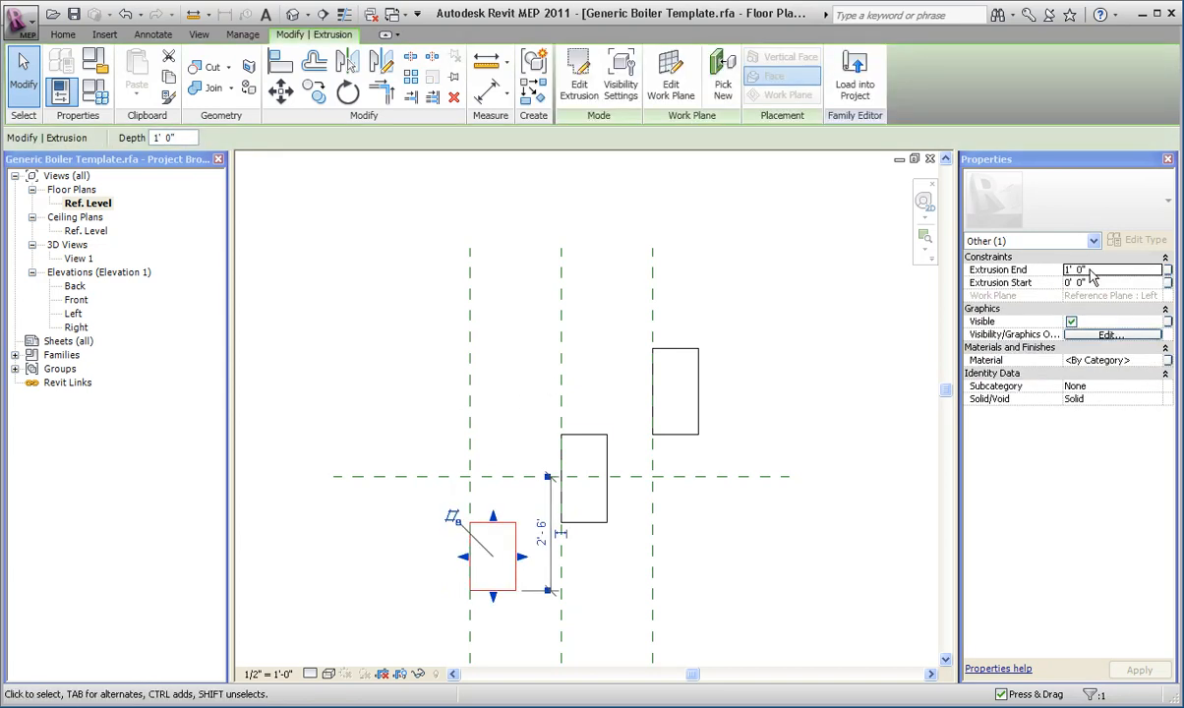
mouse_move(679, 332)
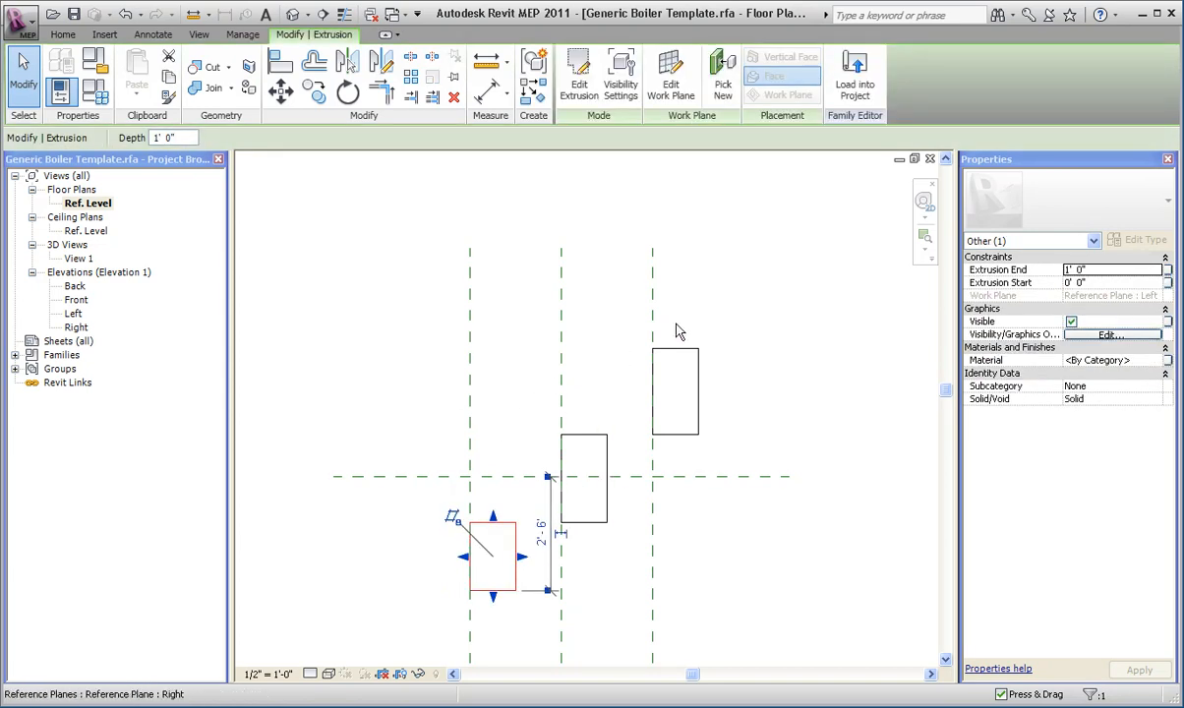
right_click(677, 331)
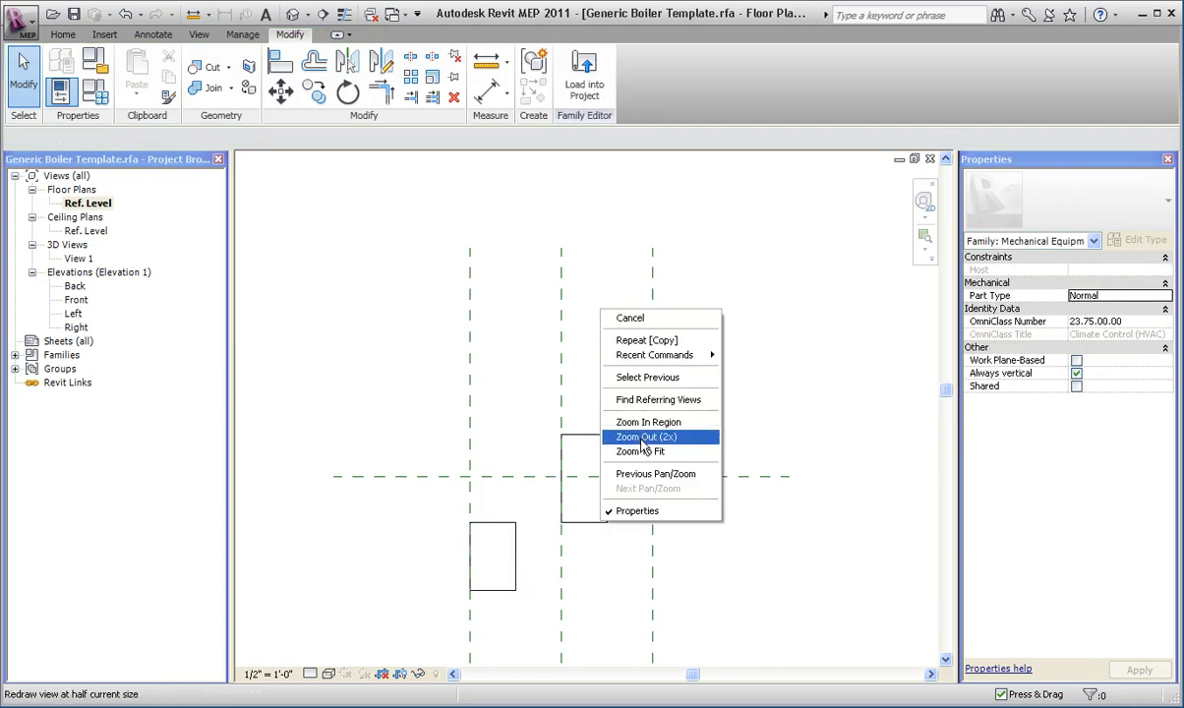
click(646, 437)
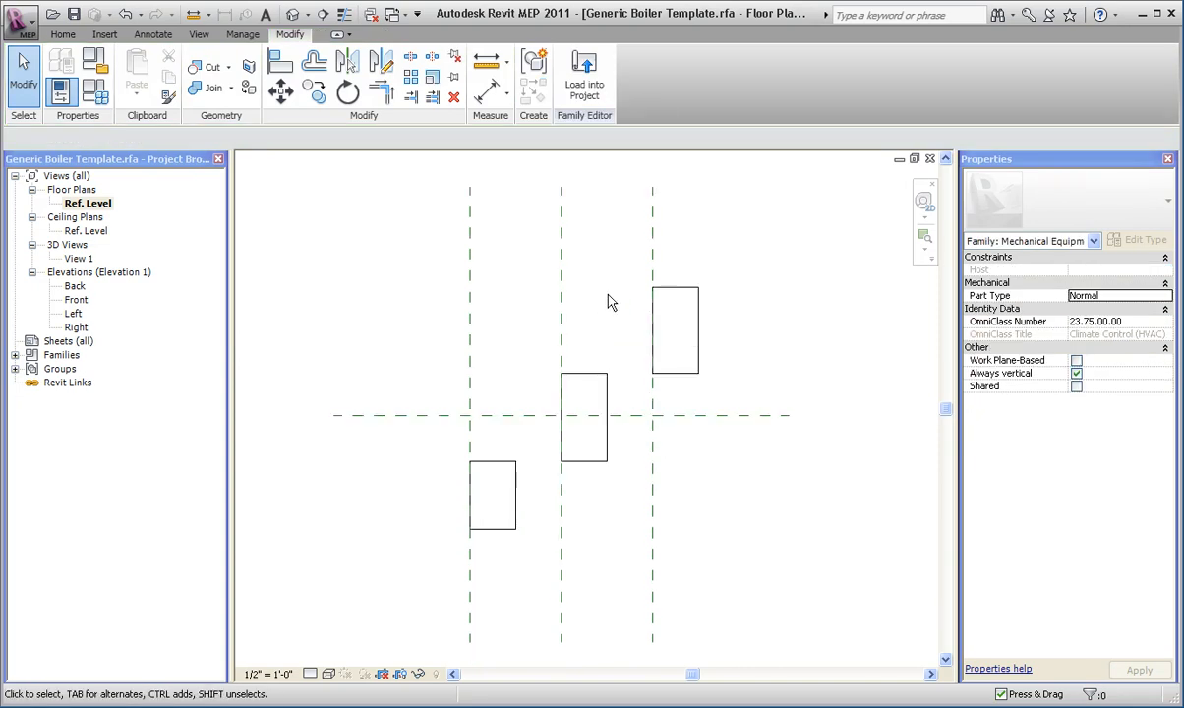
click(652, 265)
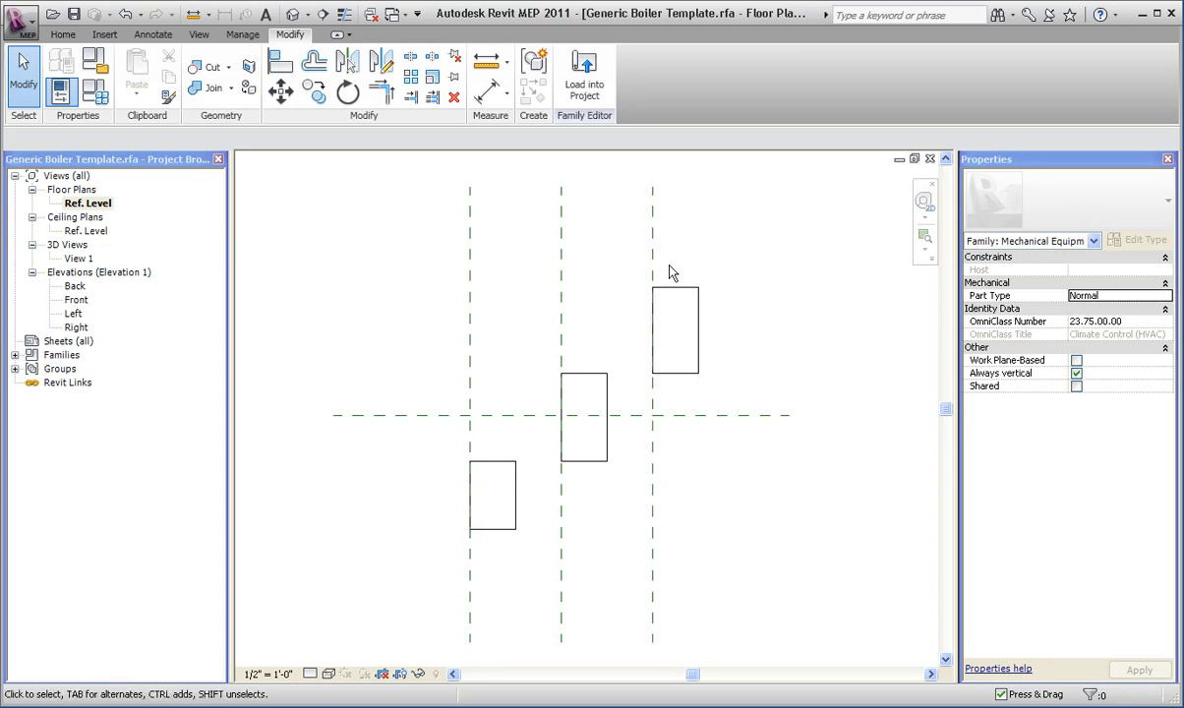
click(652, 256)
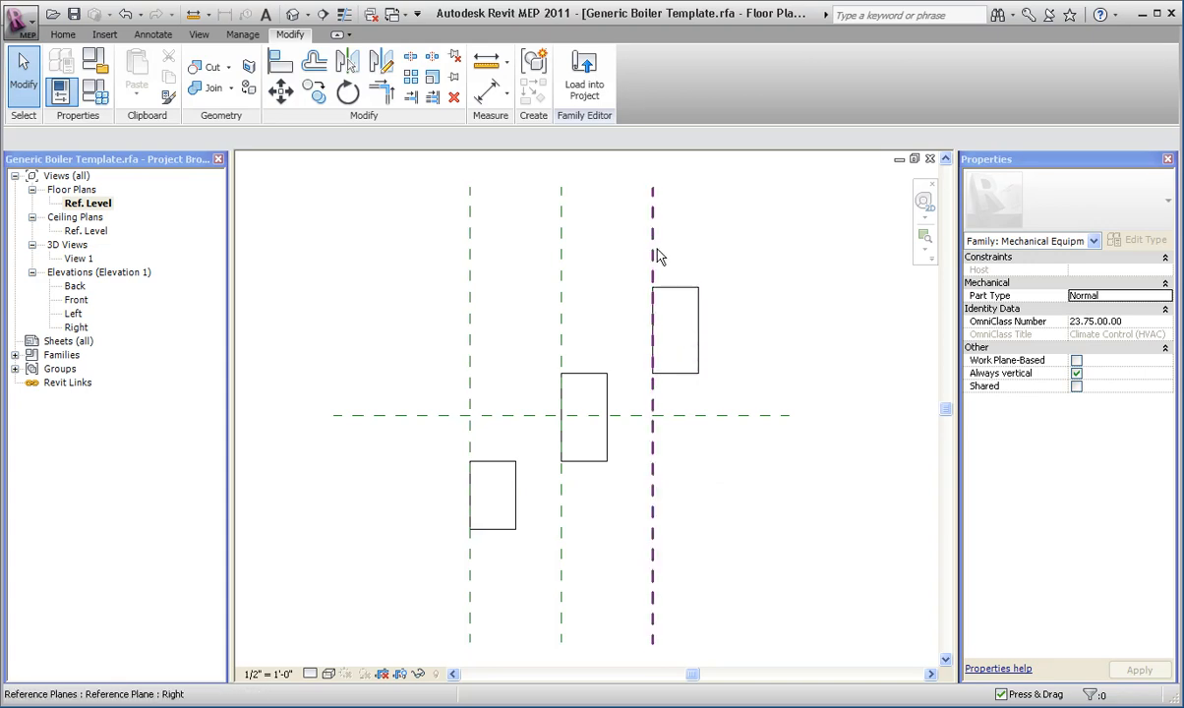
mouse_move(658, 266)
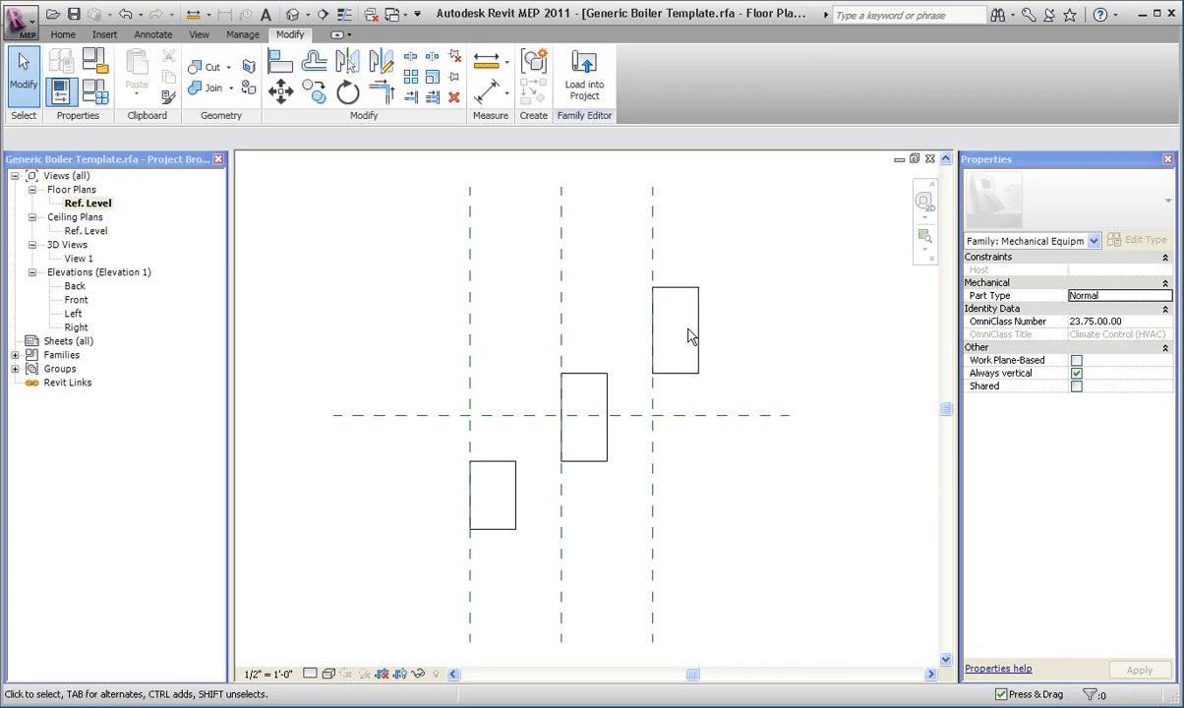
mouse_move(689, 408)
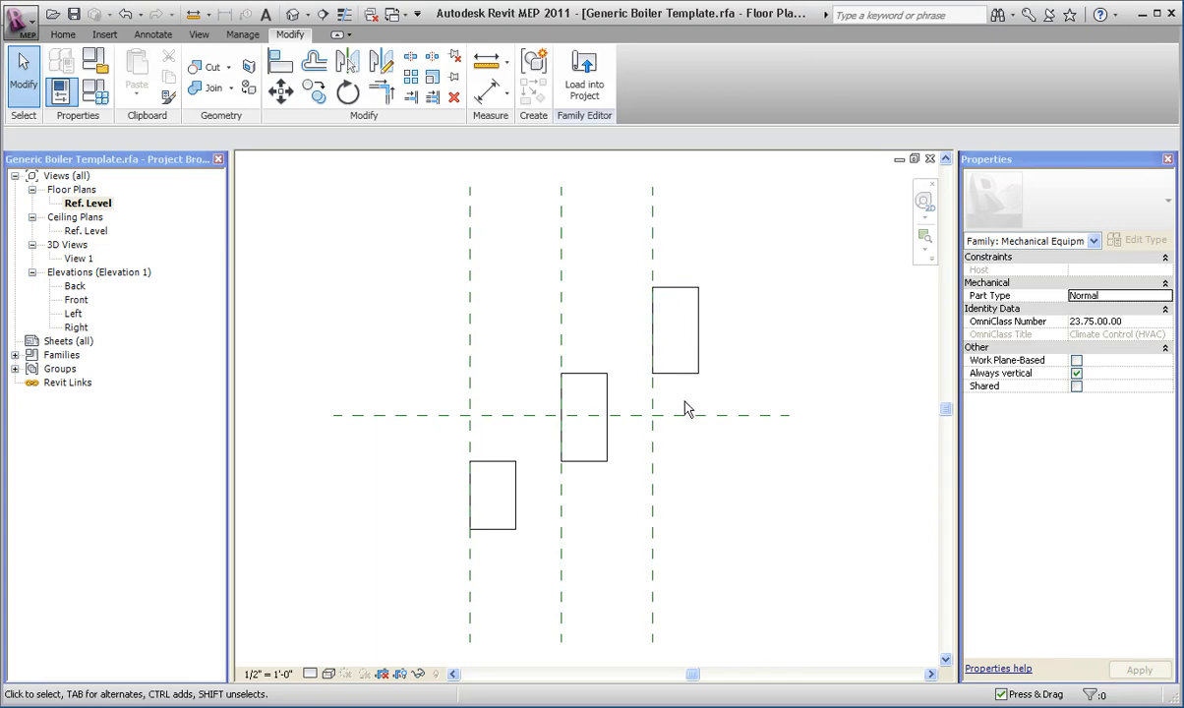
click(652, 405)
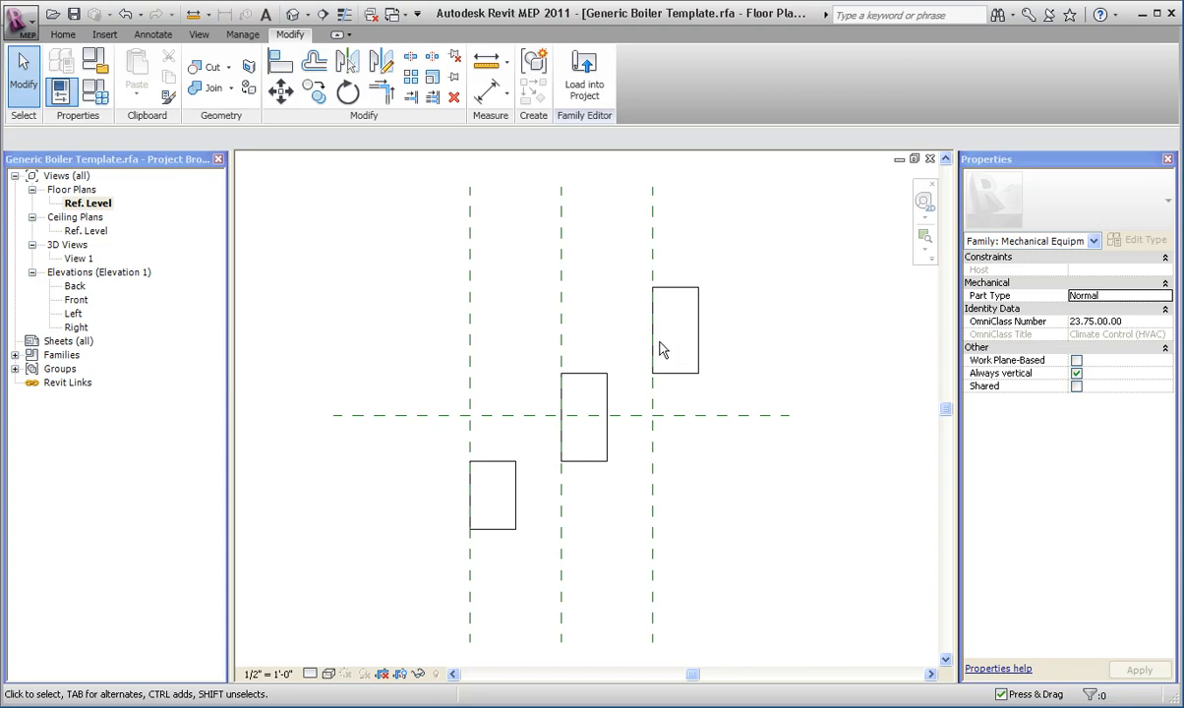
mouse_move(593, 240)
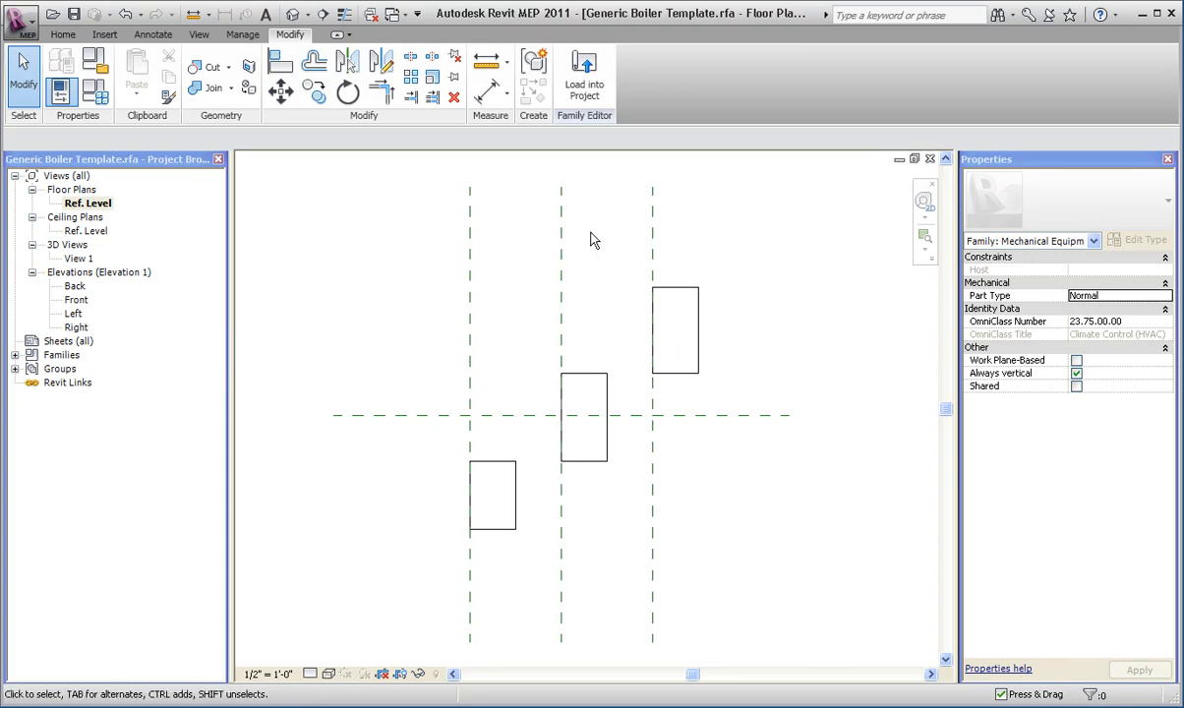
click(561, 206)
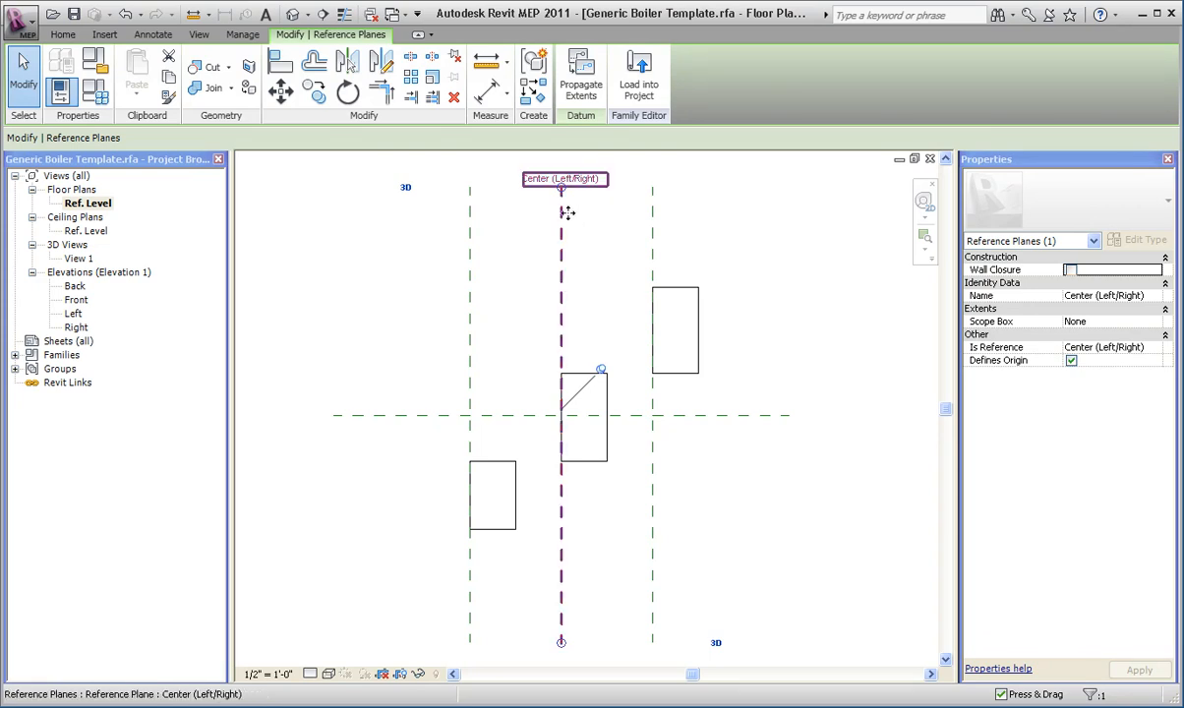
click(577, 234)
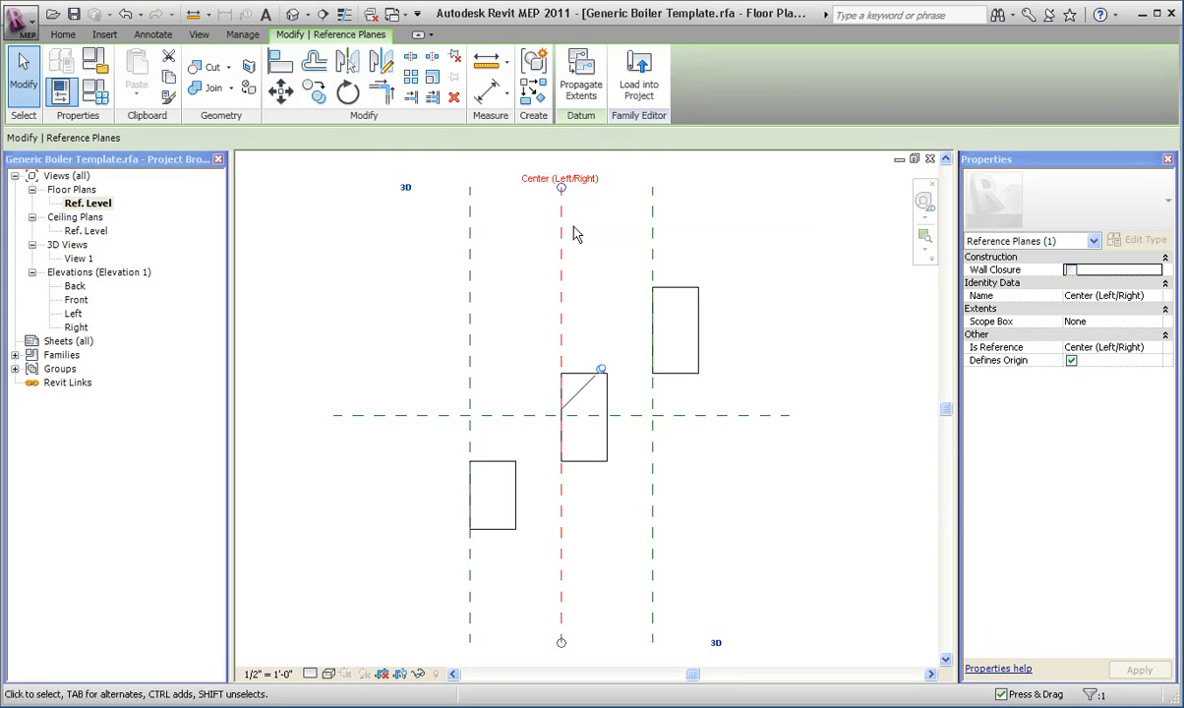